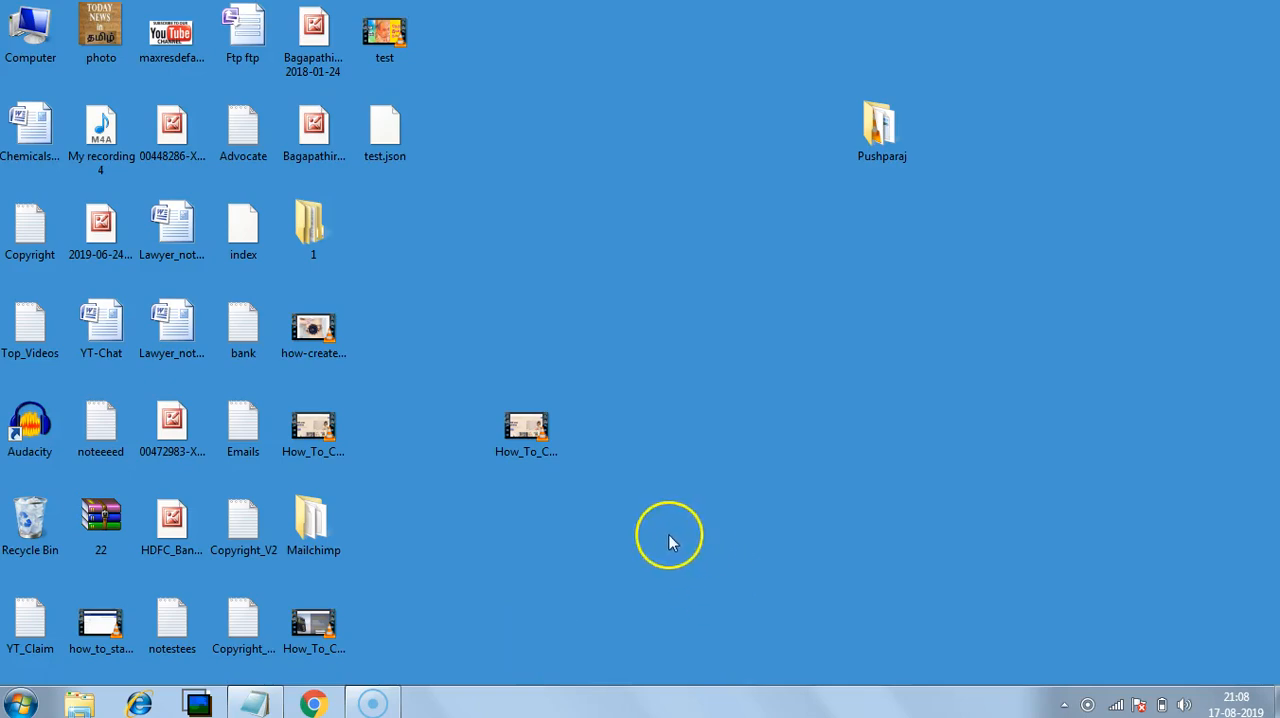
mouse_move(648, 542)
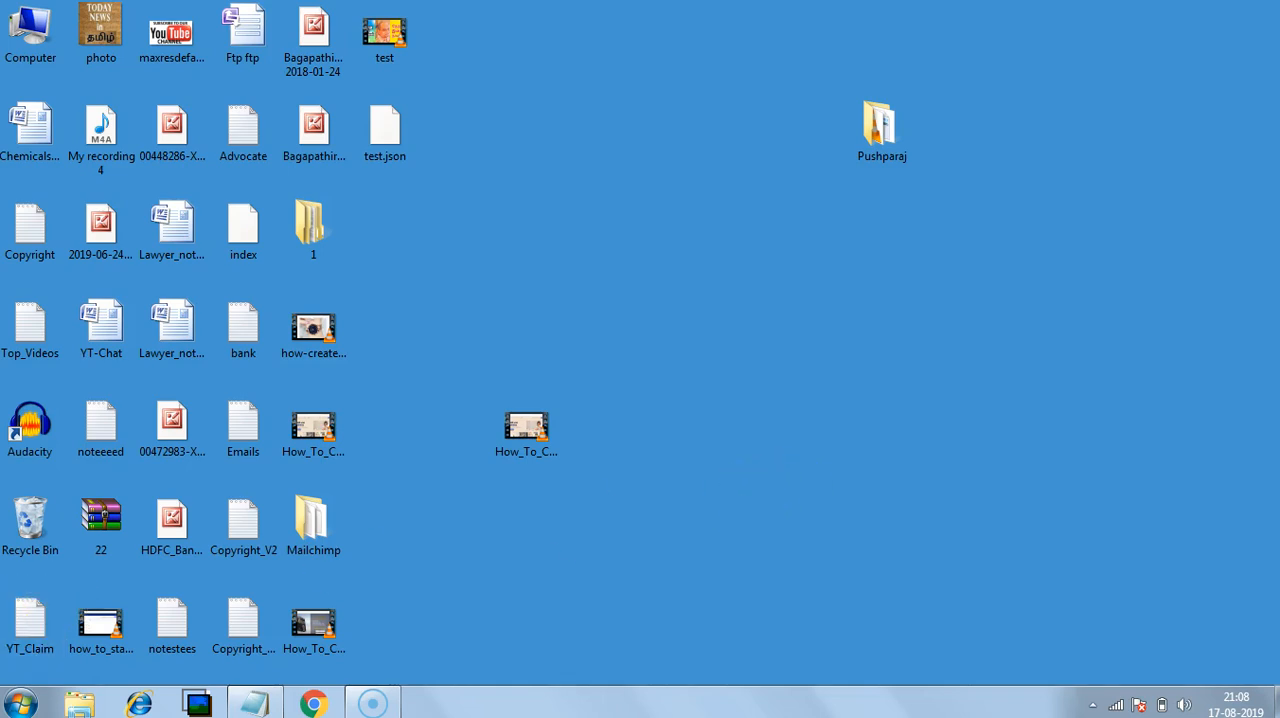
Bring up Control Panel from the Start menu
left_click(18, 702)
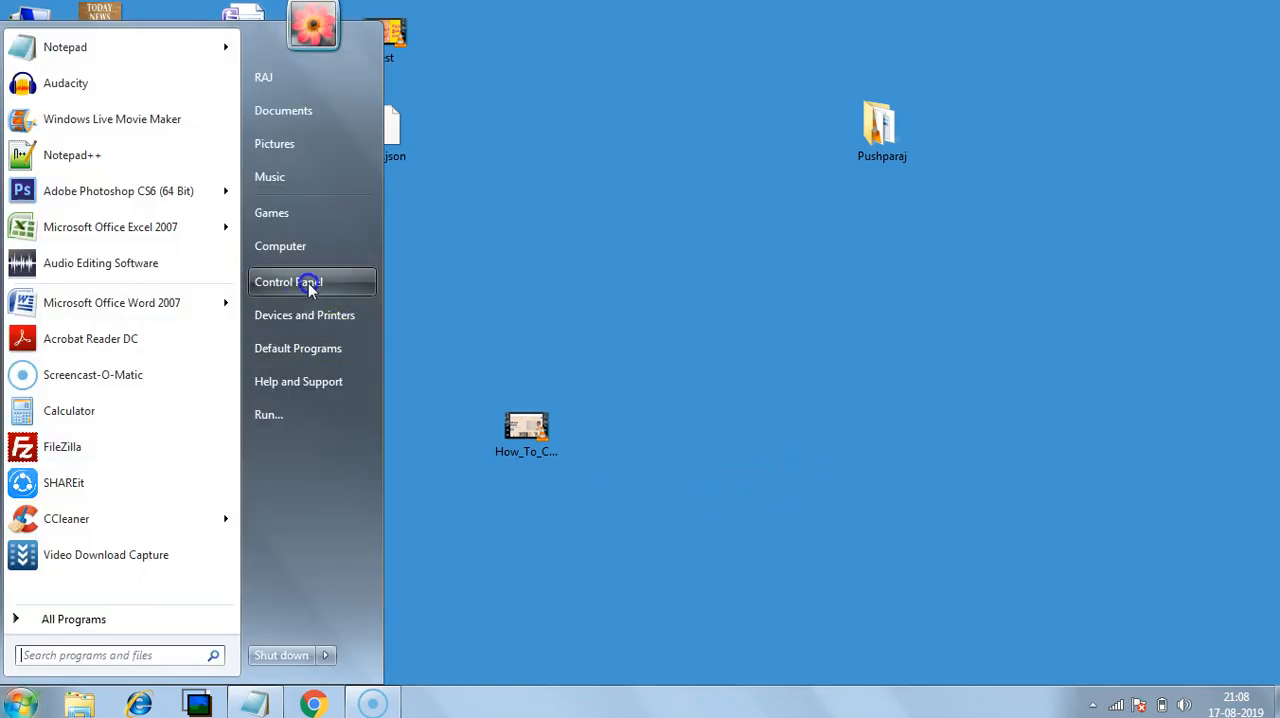
mouse_move(304, 300)
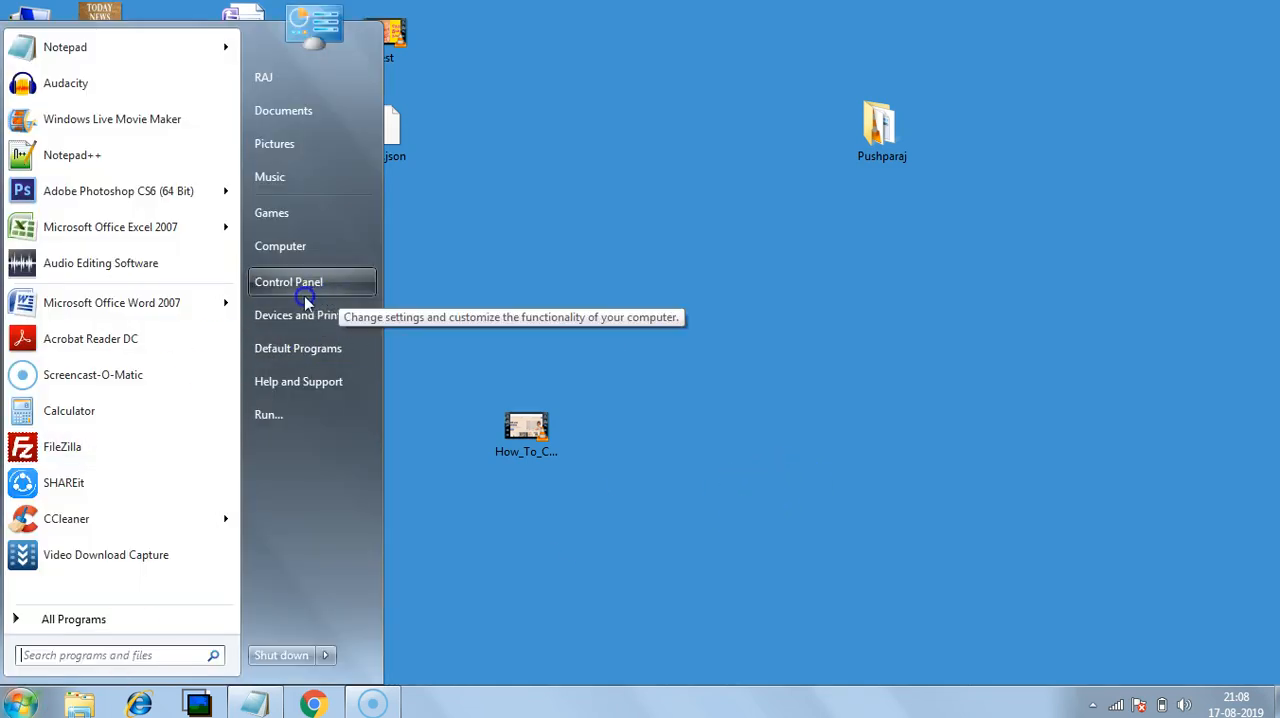
left_click(288, 280)
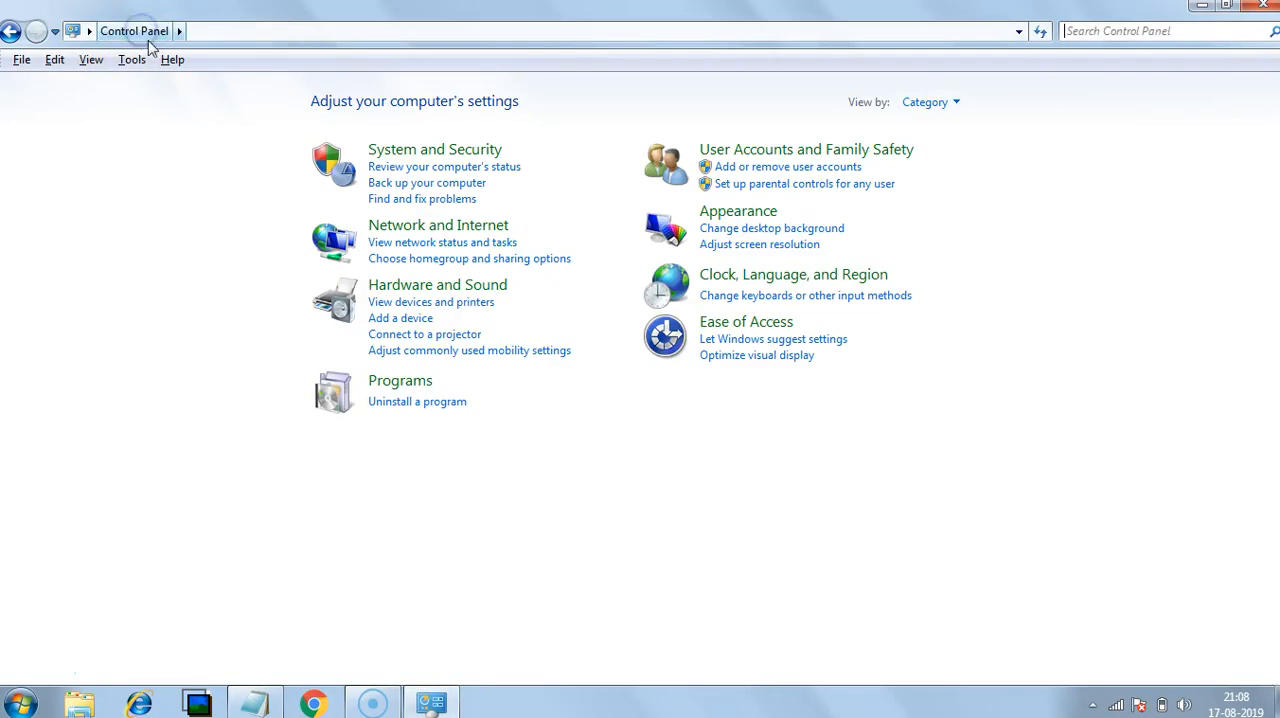
Try uninstalling Google Chrome from Programs and Features and dismiss the close-Chrome-first warning
left_click(416, 400)
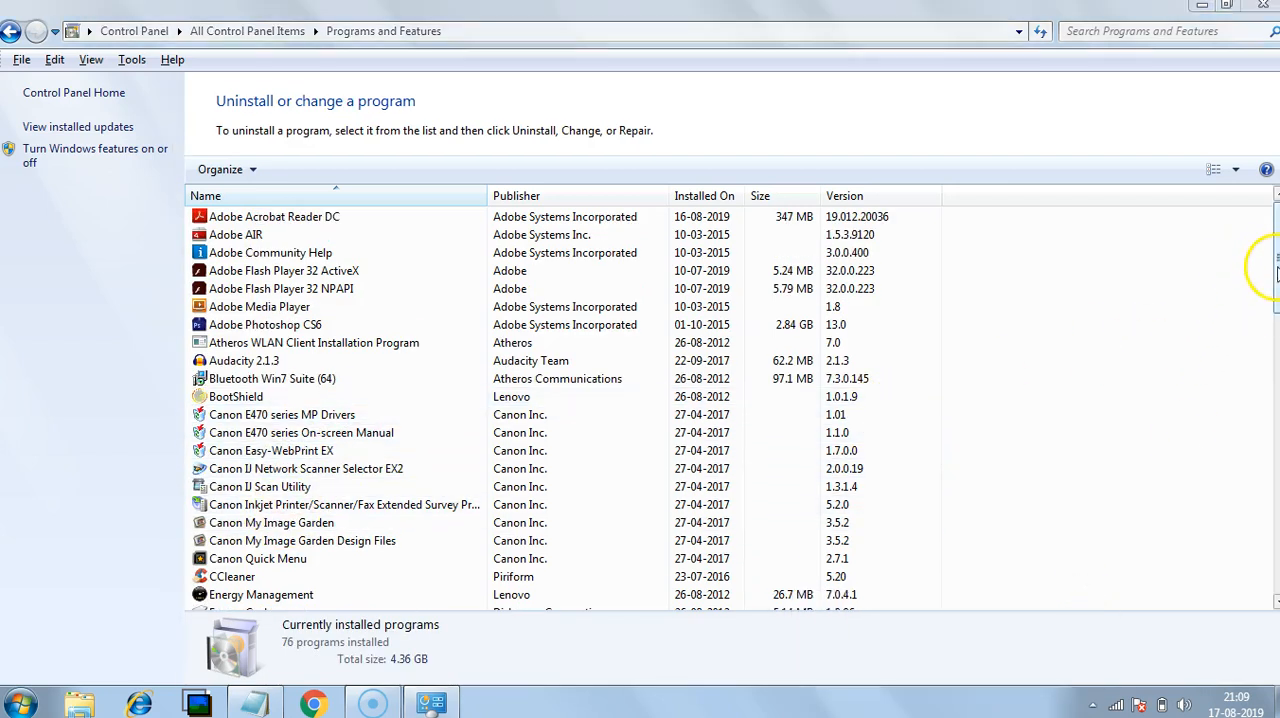
scroll("down", 3)
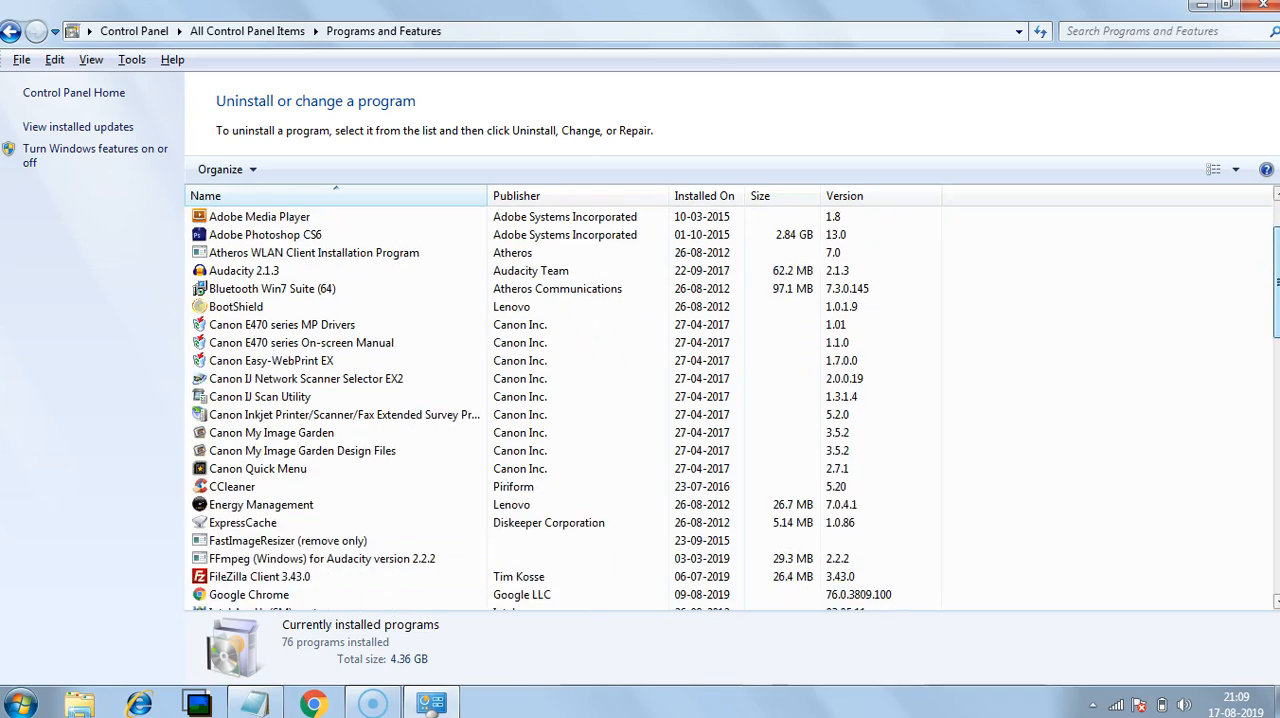
scroll("down", 3)
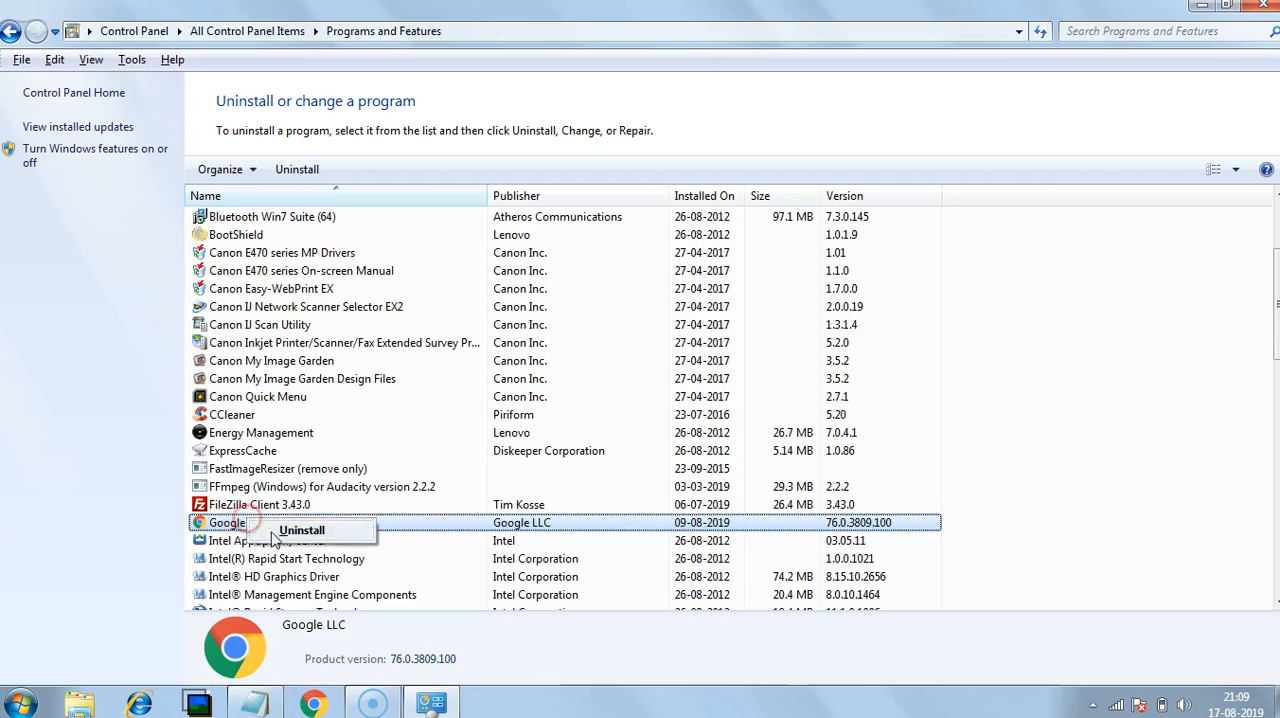
mouse_move(750, 330)
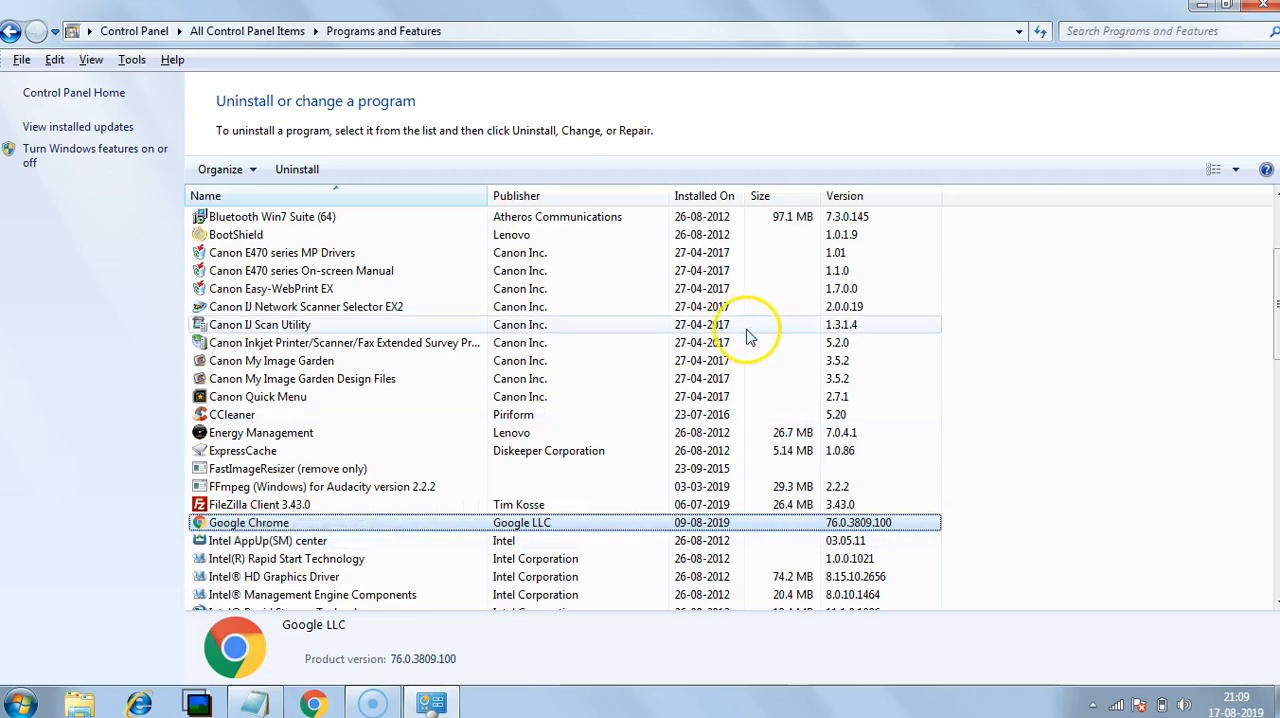
left_click(296, 168)
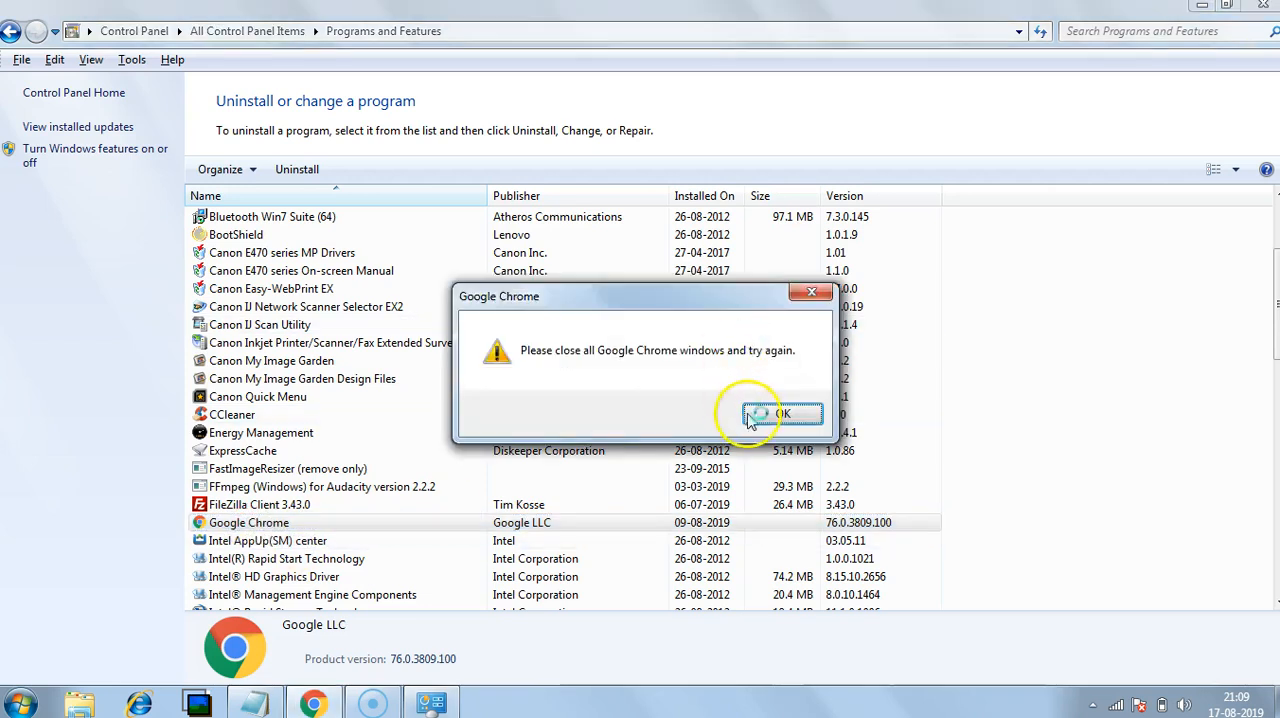
mouse_move(564, 362)
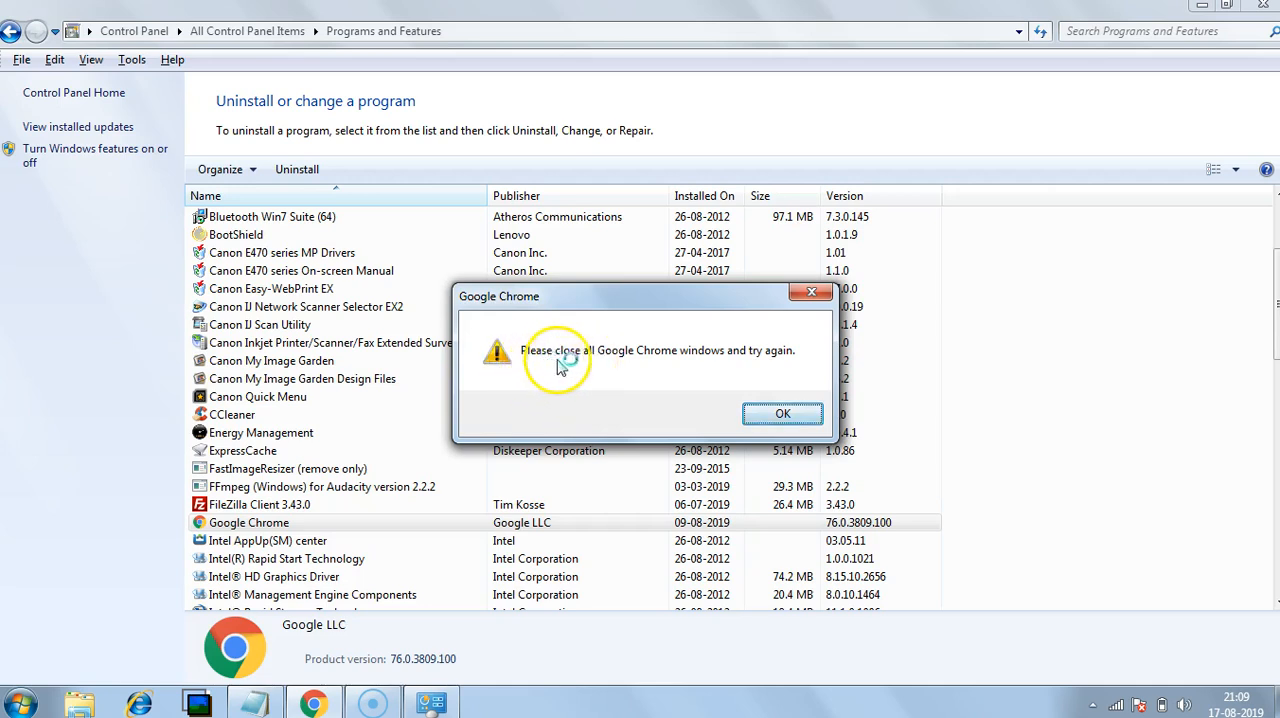
mouse_move(716, 364)
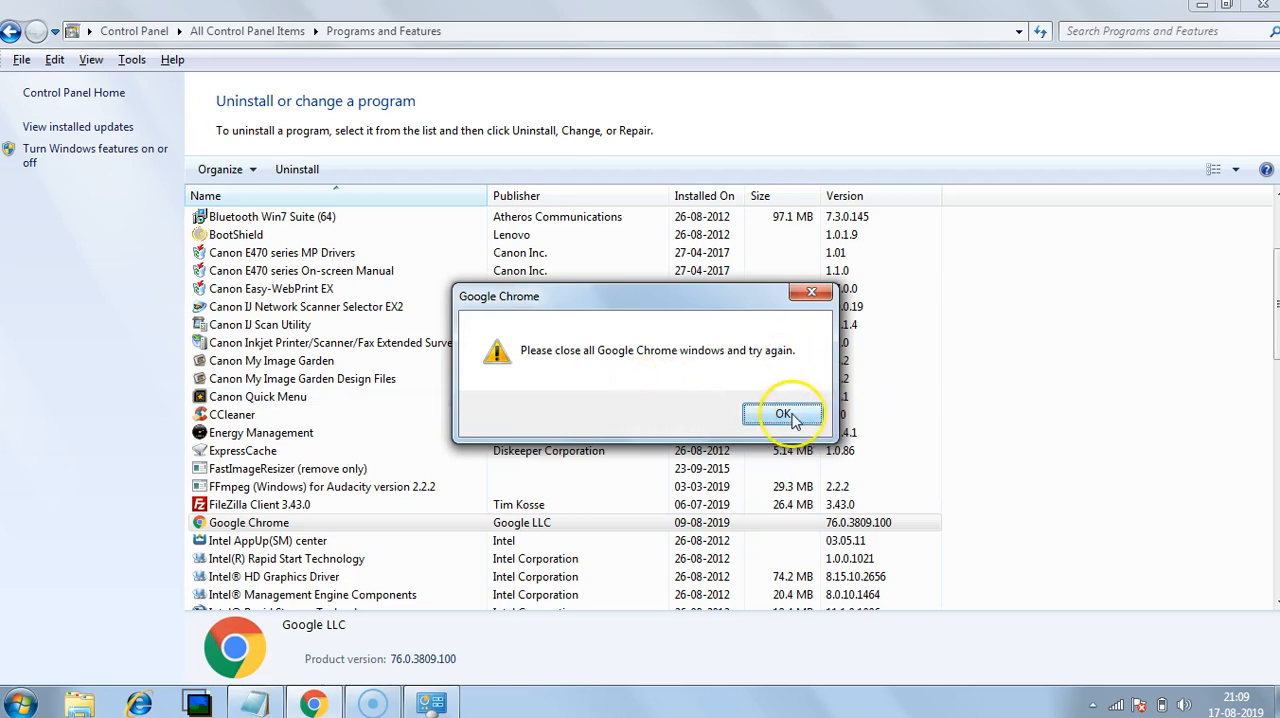
left_click(784, 414)
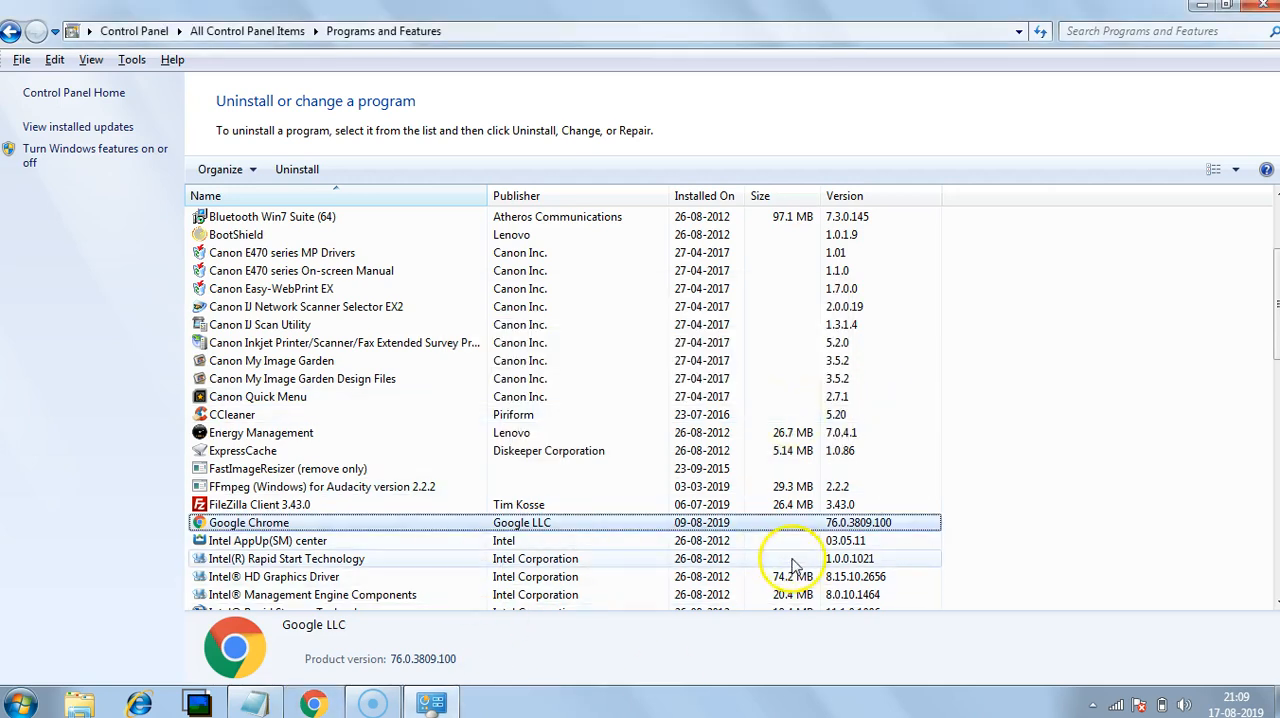
mouse_move(584, 604)
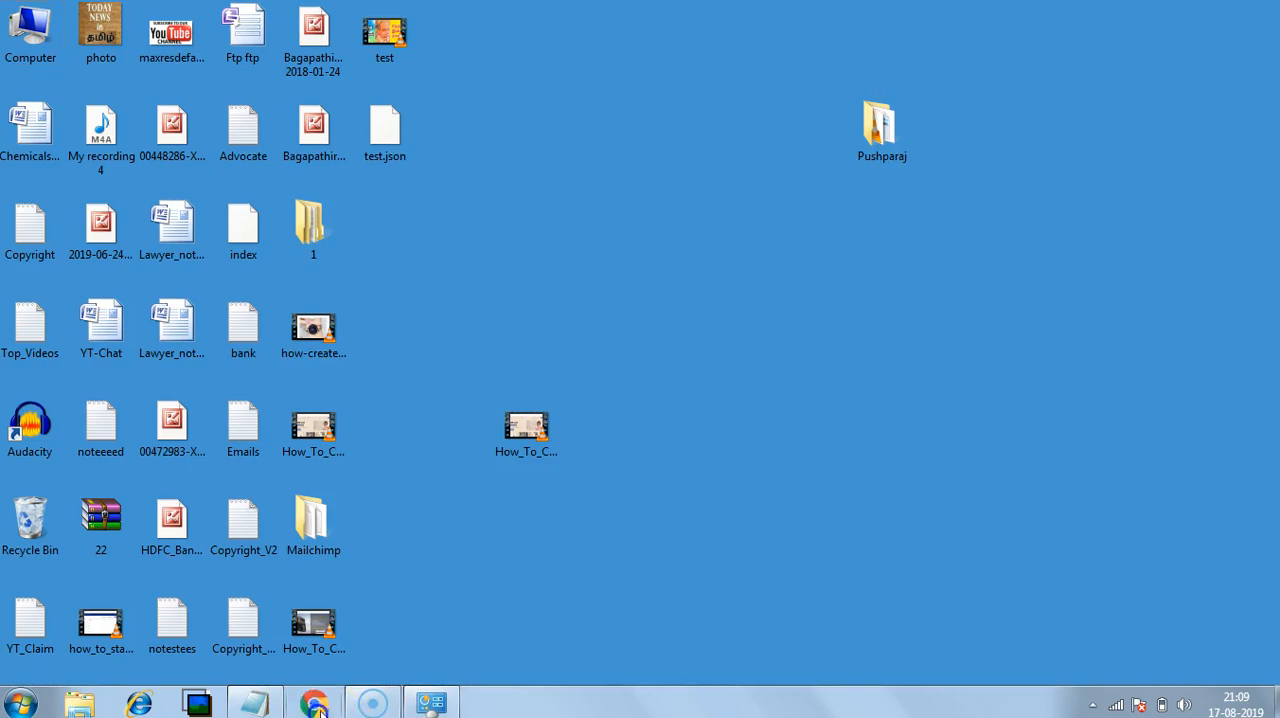
Turn off sync for the signed-in Chrome account and confirm signing out
left_click(314, 700)
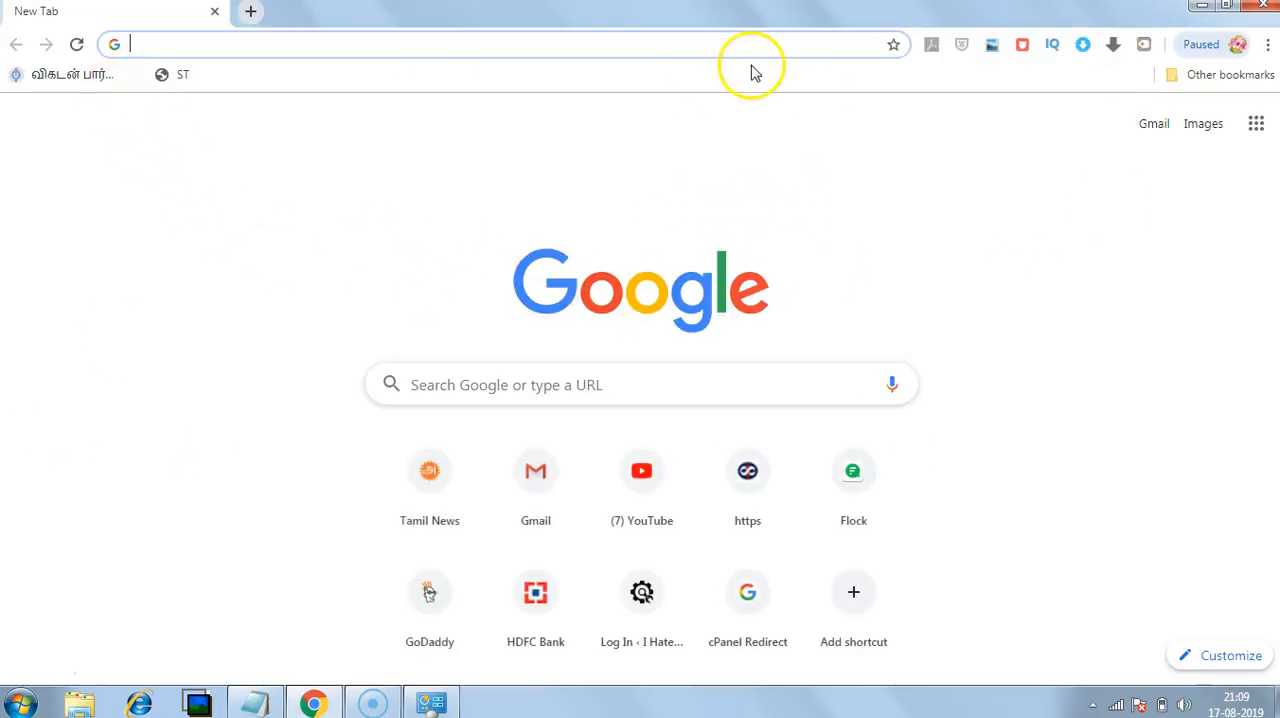
mouse_move(1236, 150)
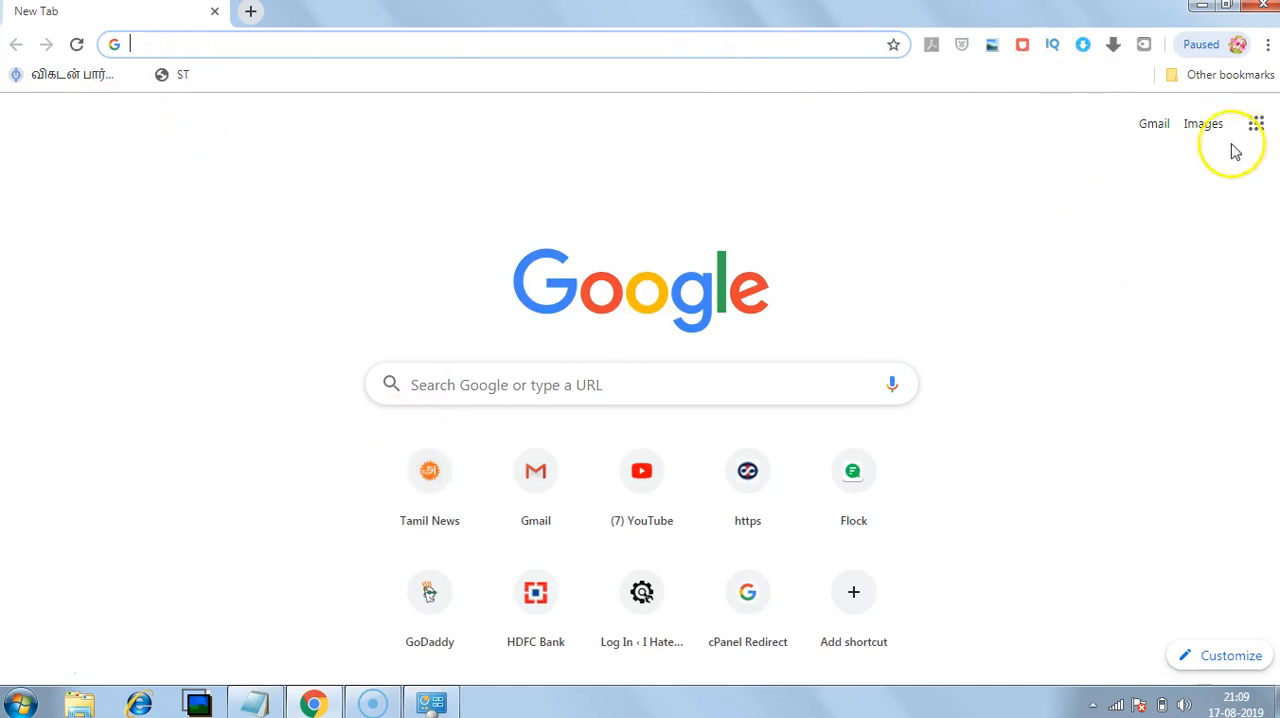
mouse_move(1144, 156)
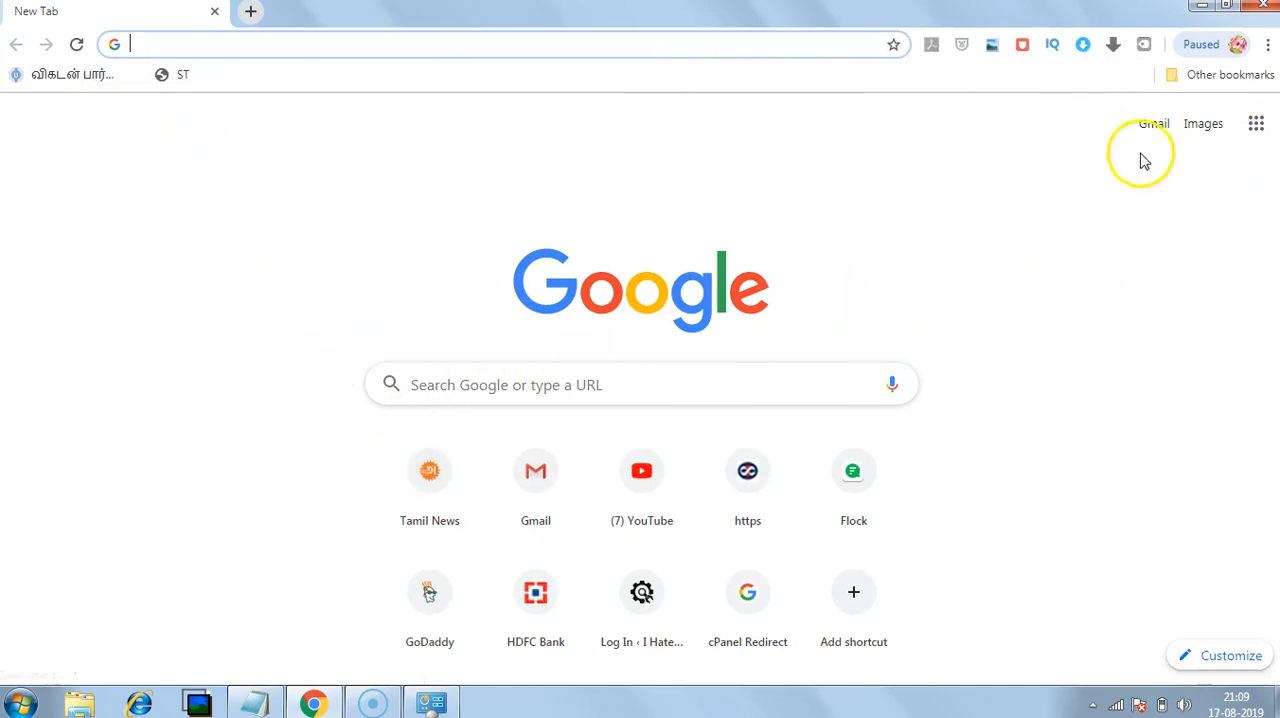
mouse_move(564, 258)
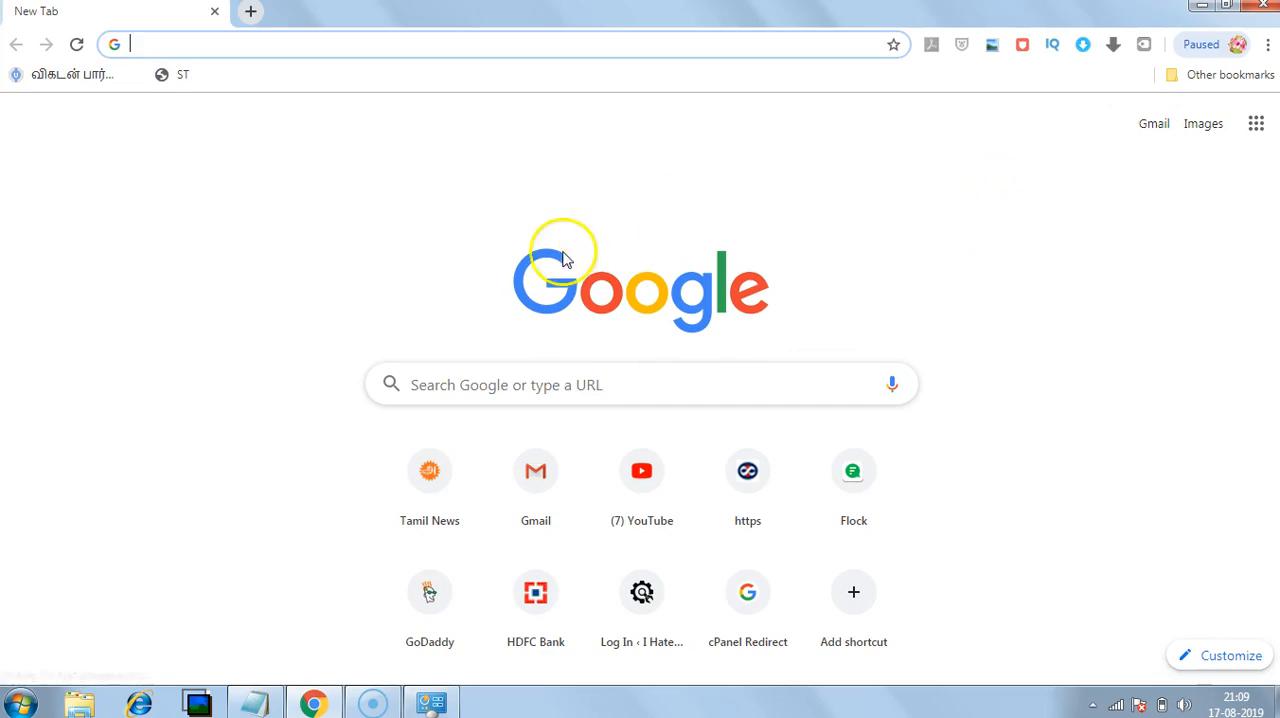
left_click(1268, 44)
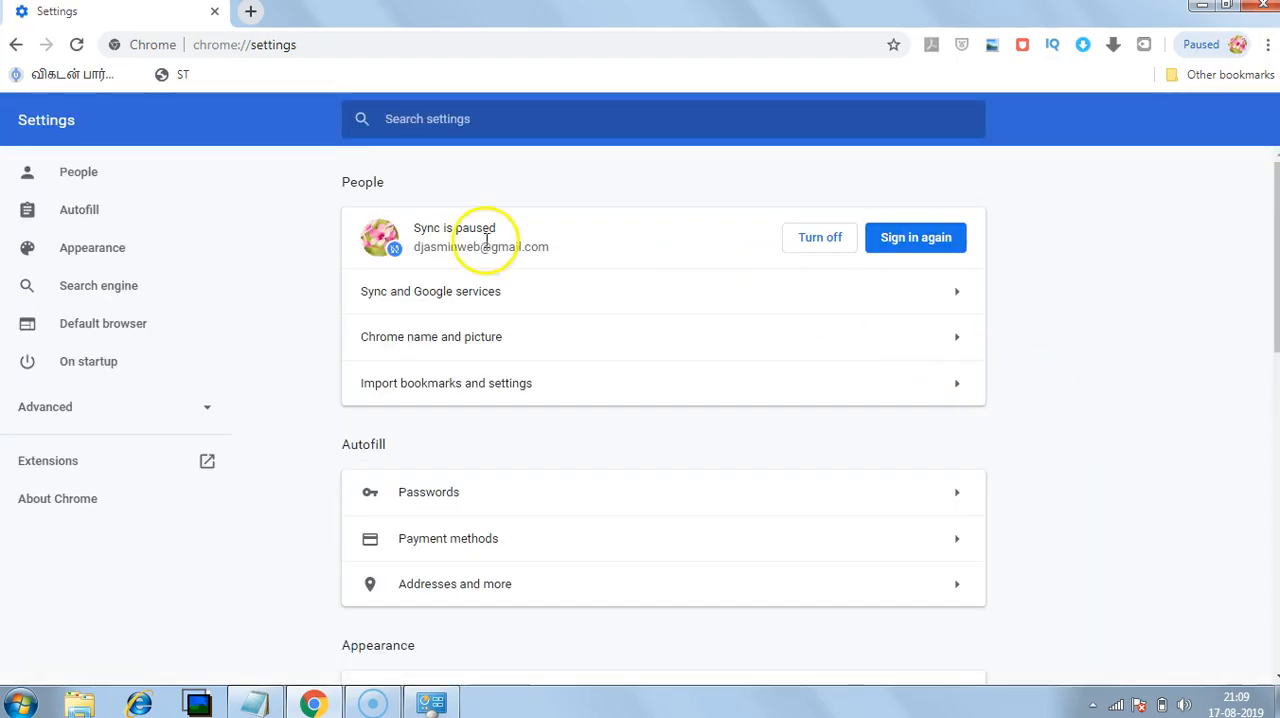
mouse_move(748, 268)
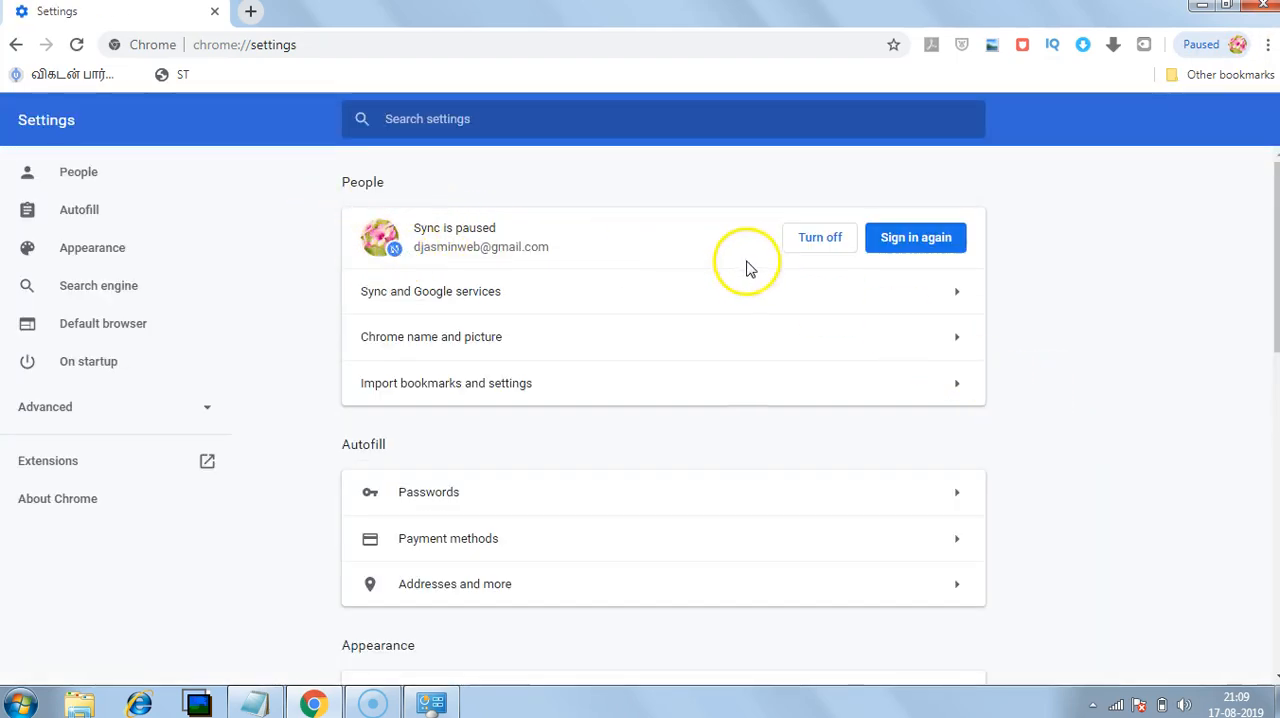
left_click(820, 236)
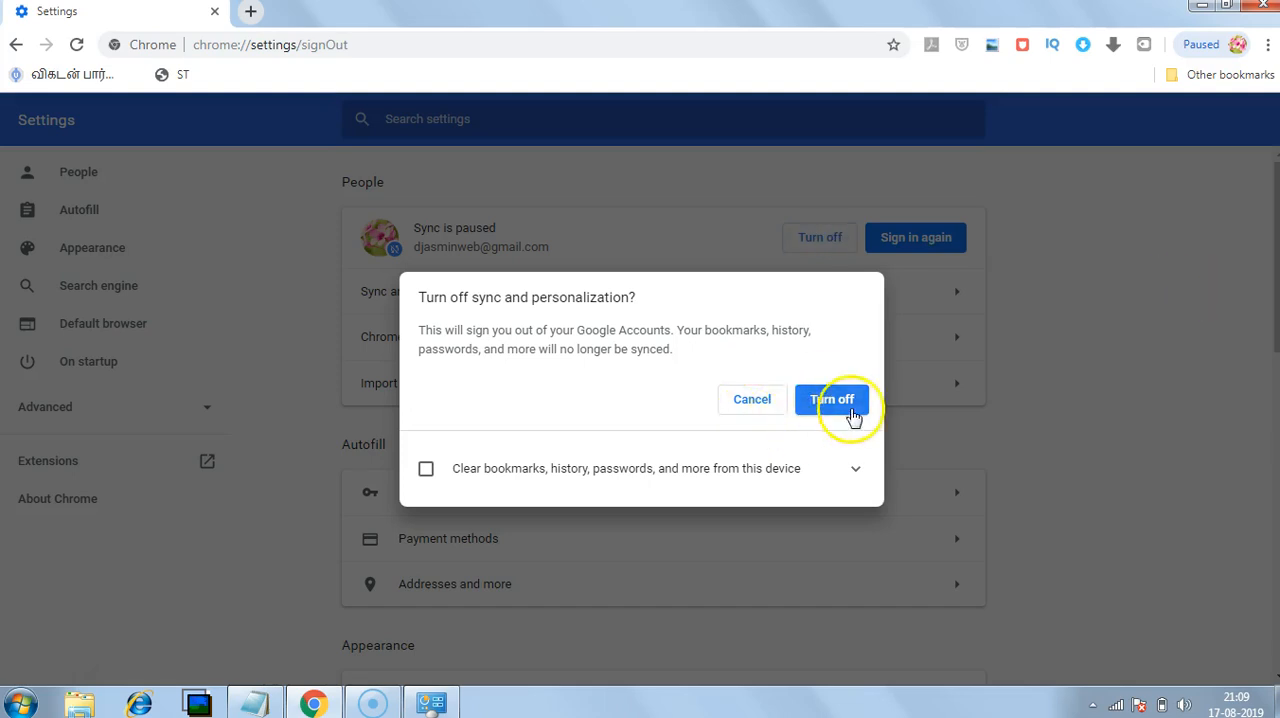
left_click(832, 400)
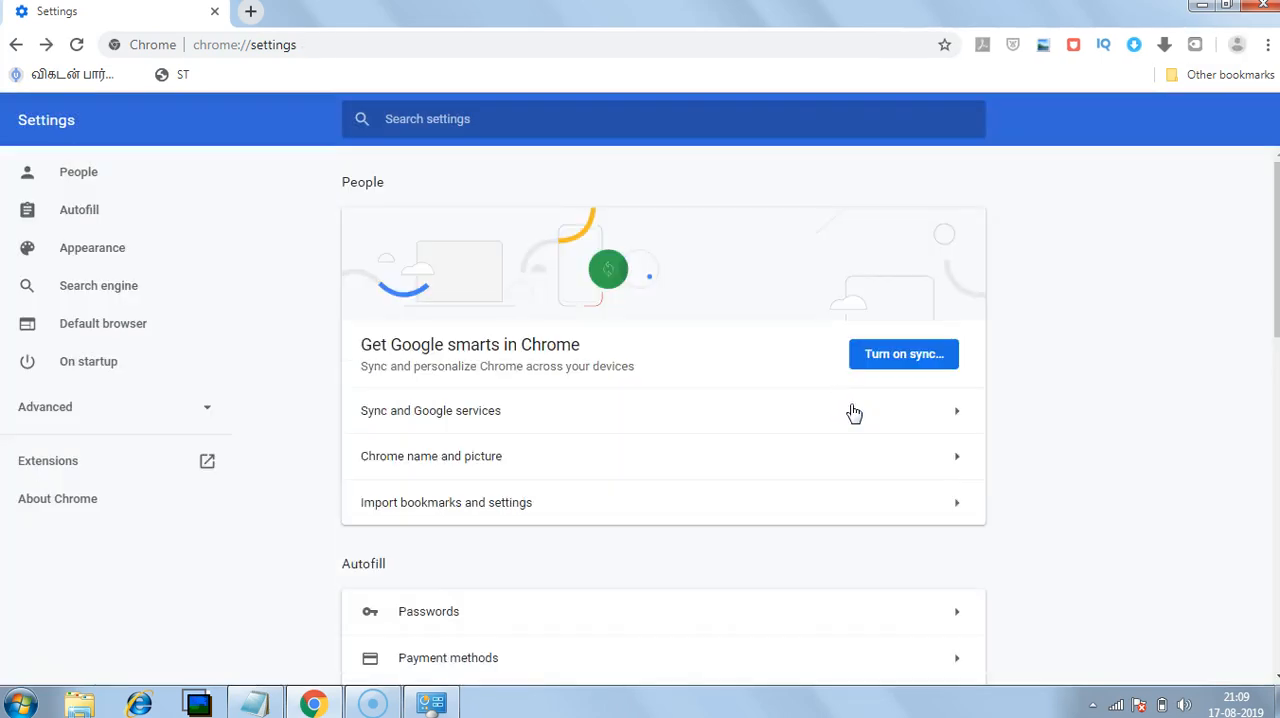
Switch off 'Continue running background apps when Google Chrome is closed'
scroll("down", 3)
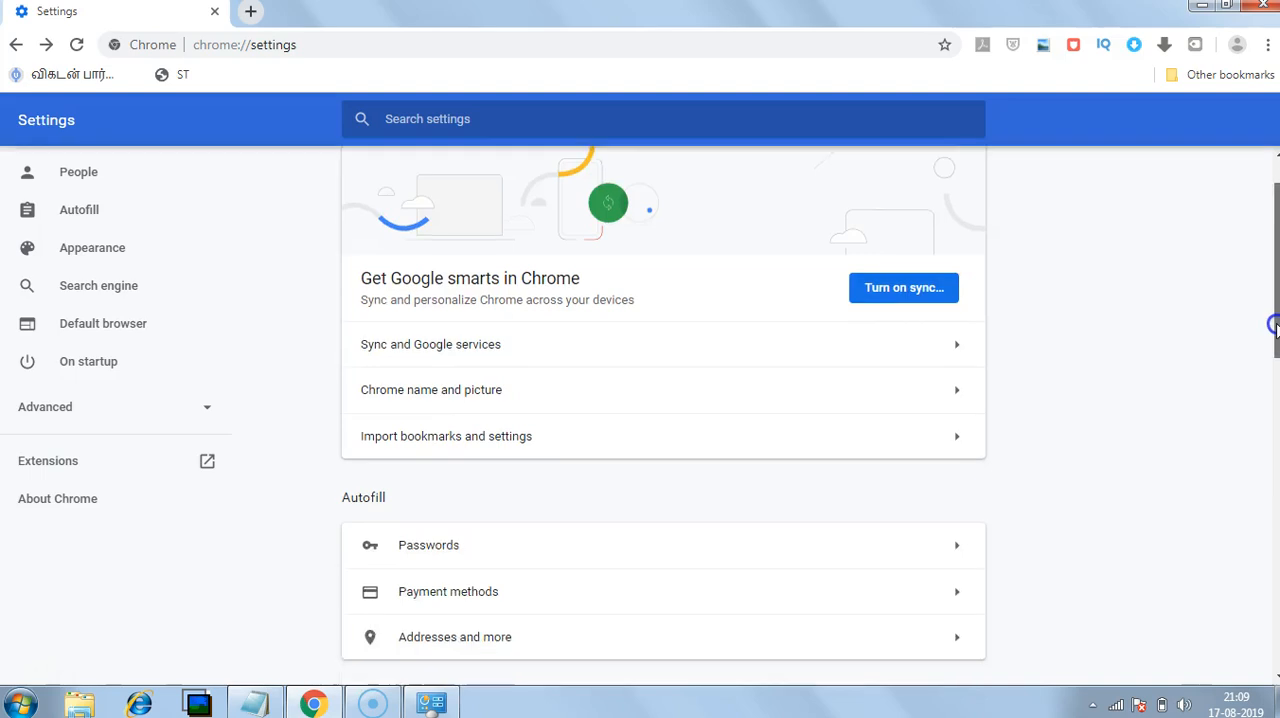
scroll("down", 3)
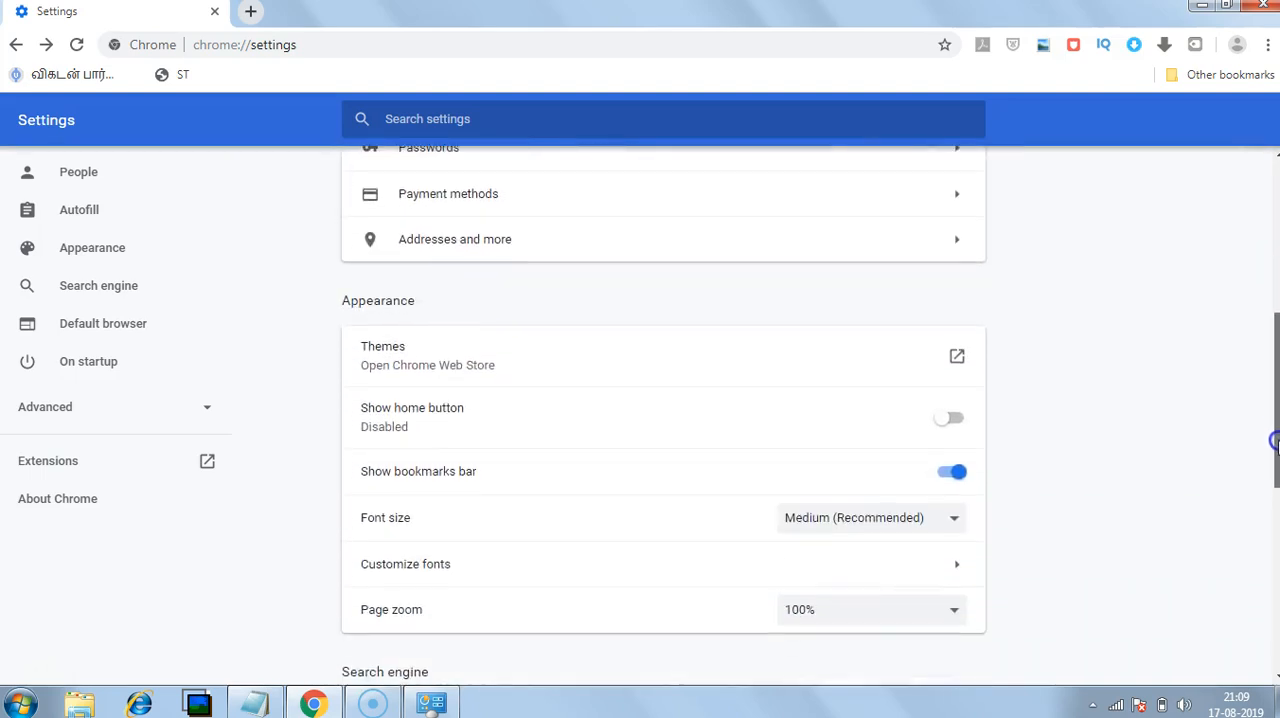
scroll("down", 3)
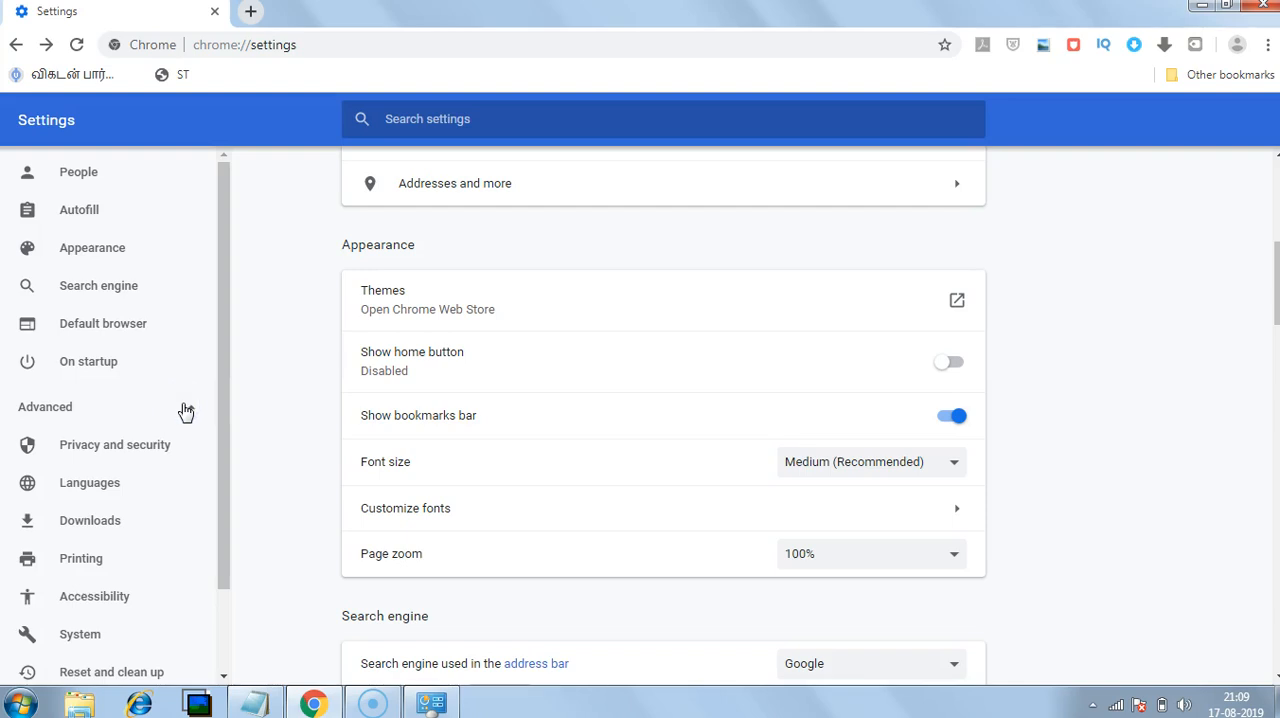
left_click(94, 596)
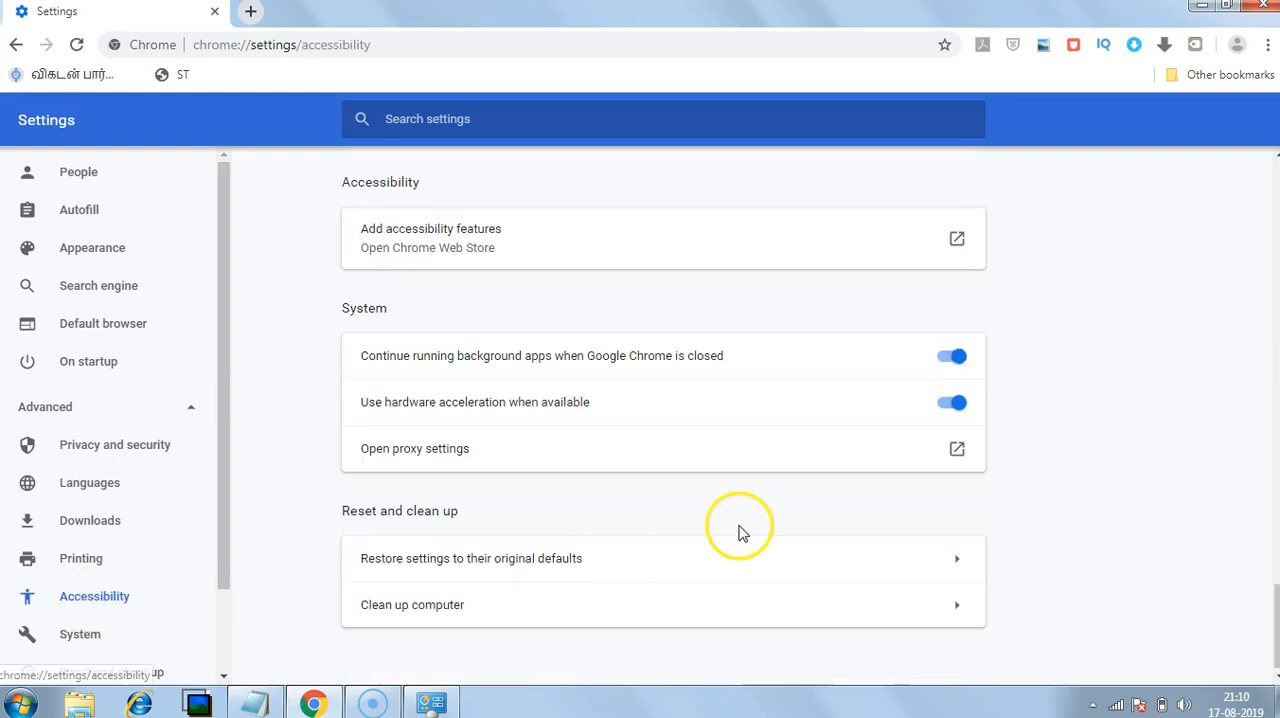
mouse_move(464, 370)
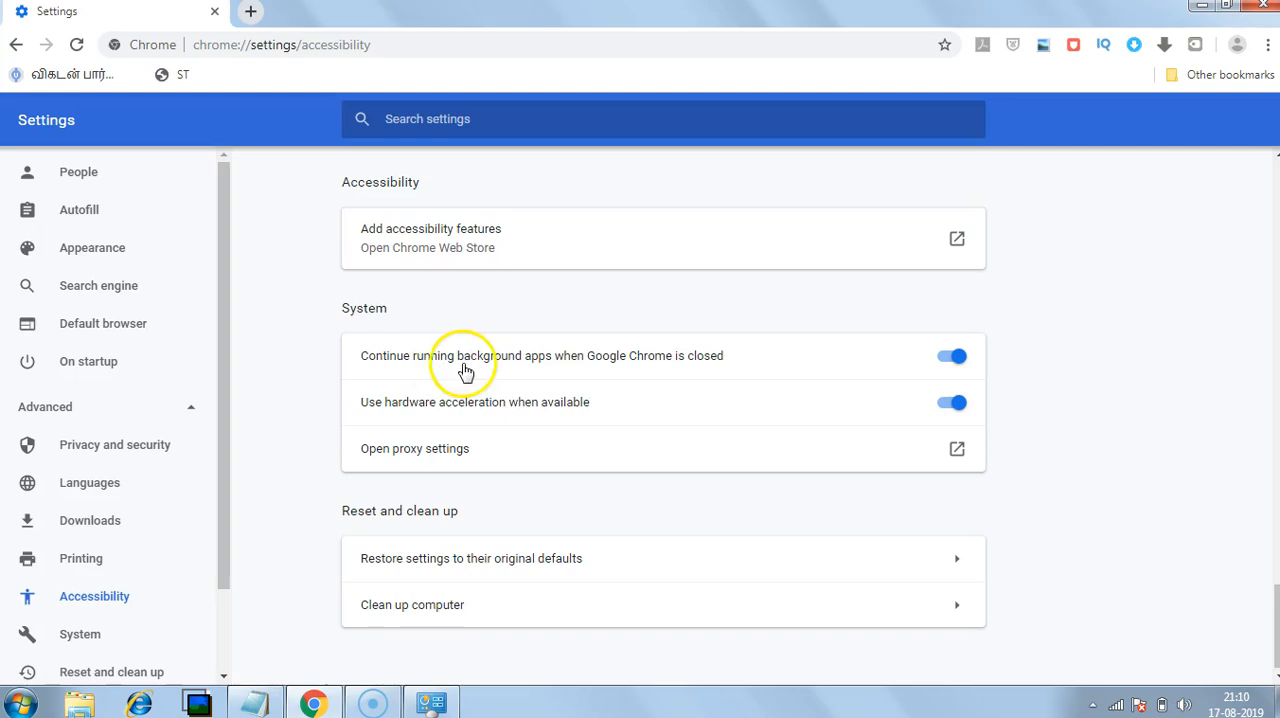
mouse_move(684, 360)
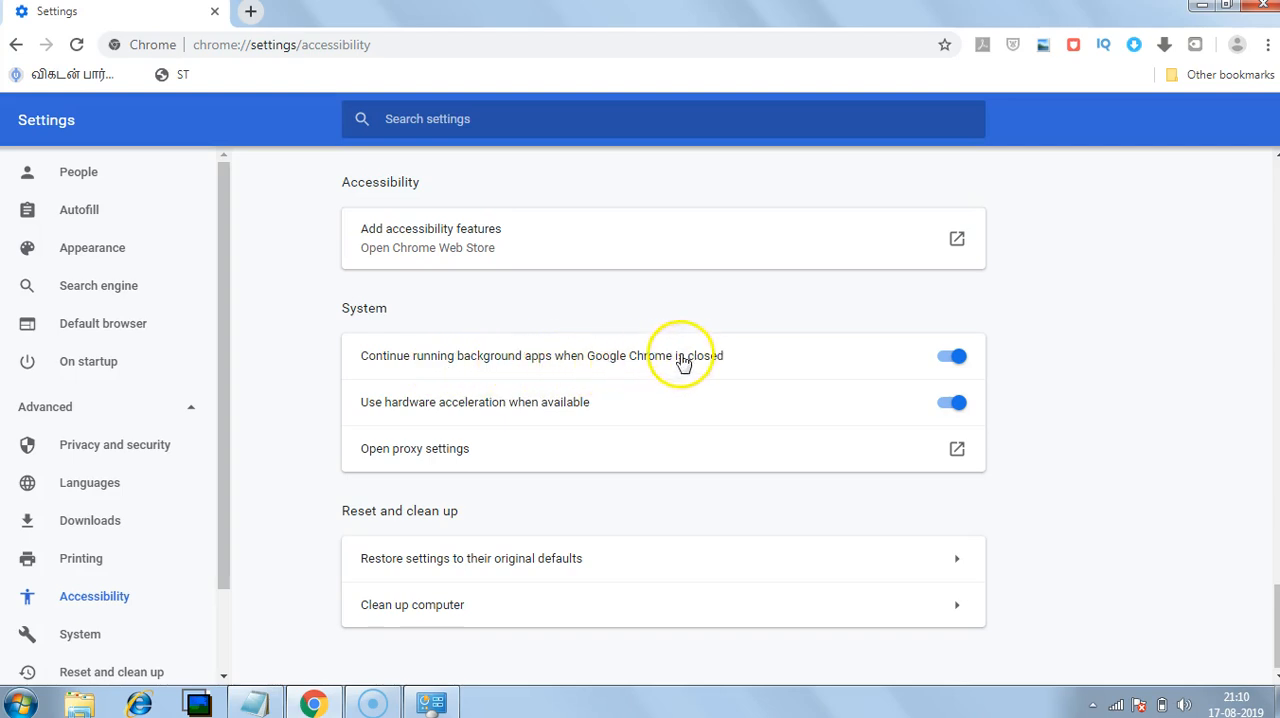
mouse_move(952, 356)
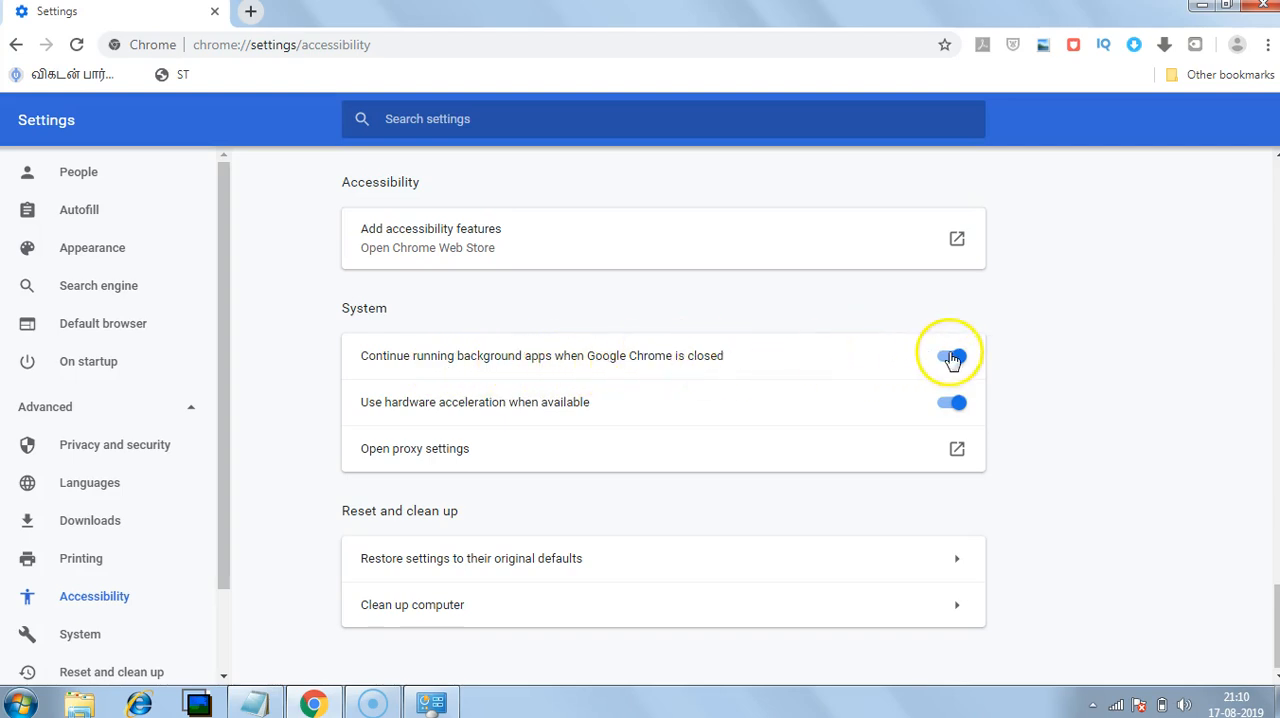
left_click(950, 356)
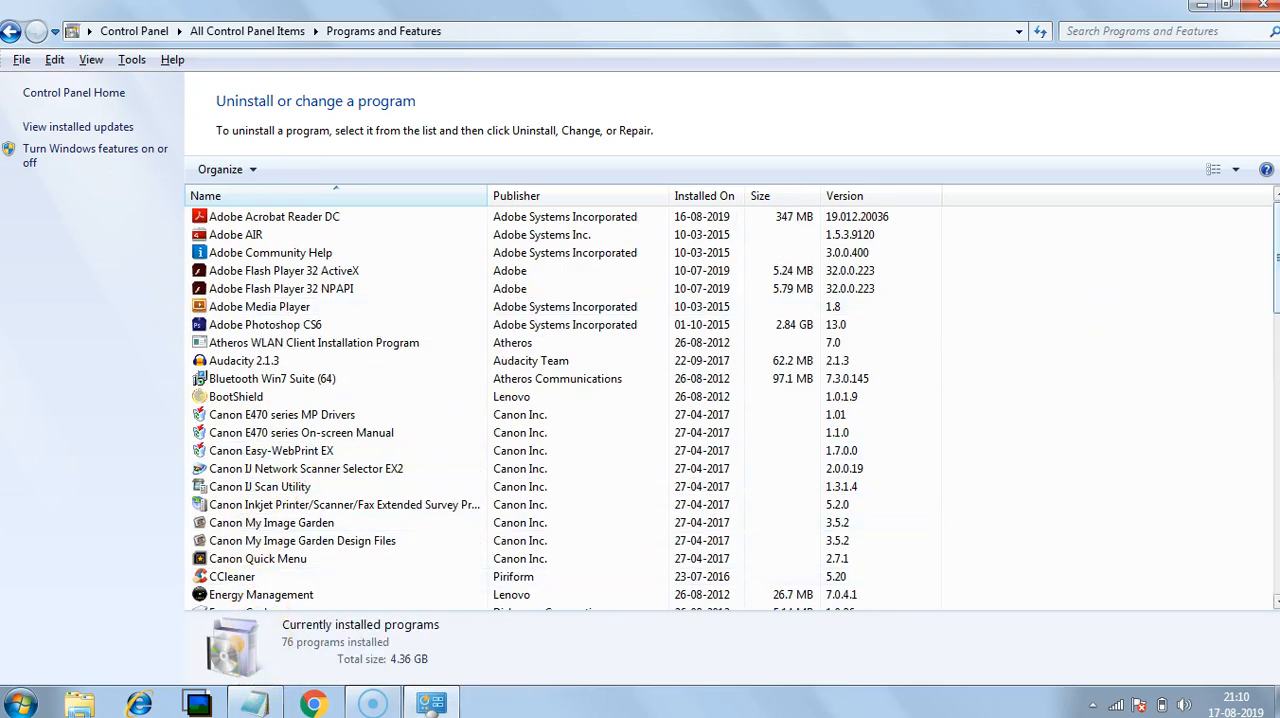
Start uninstalling Google Chrome again with 'Also delete your browsing data' ticked
scroll("down", 3)
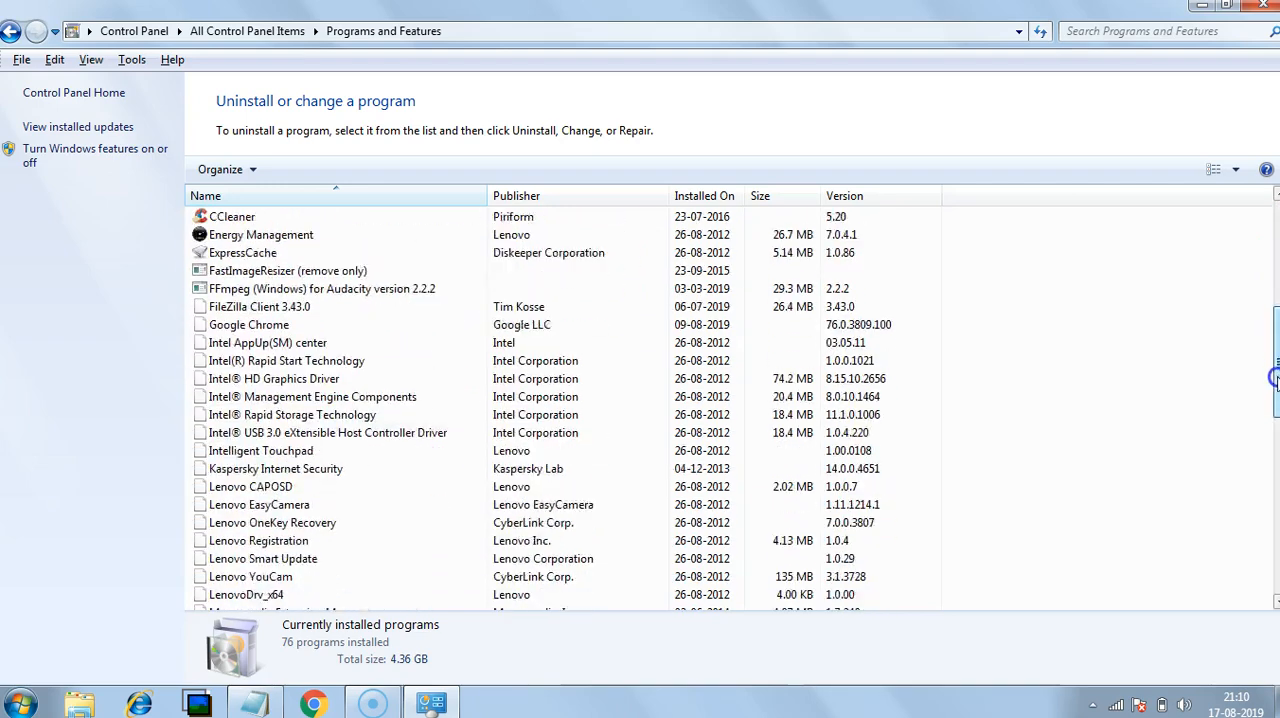
scroll("down", 3)
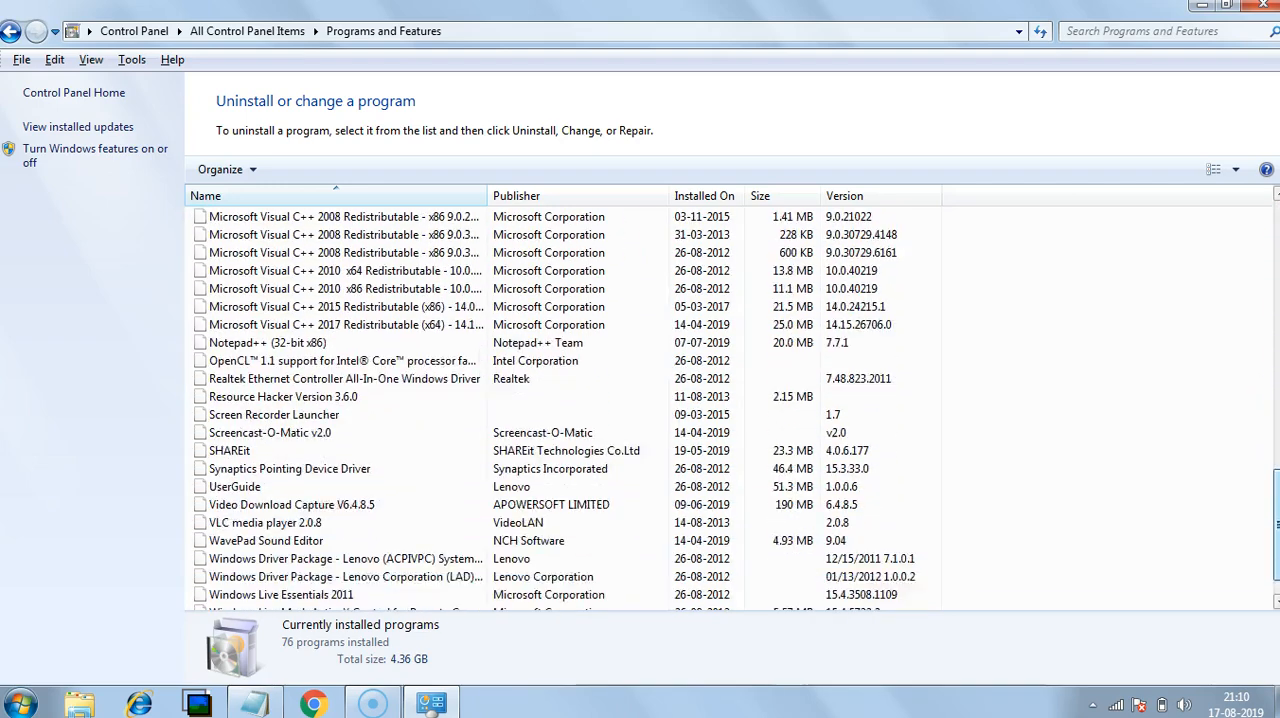
scroll("up", 3)
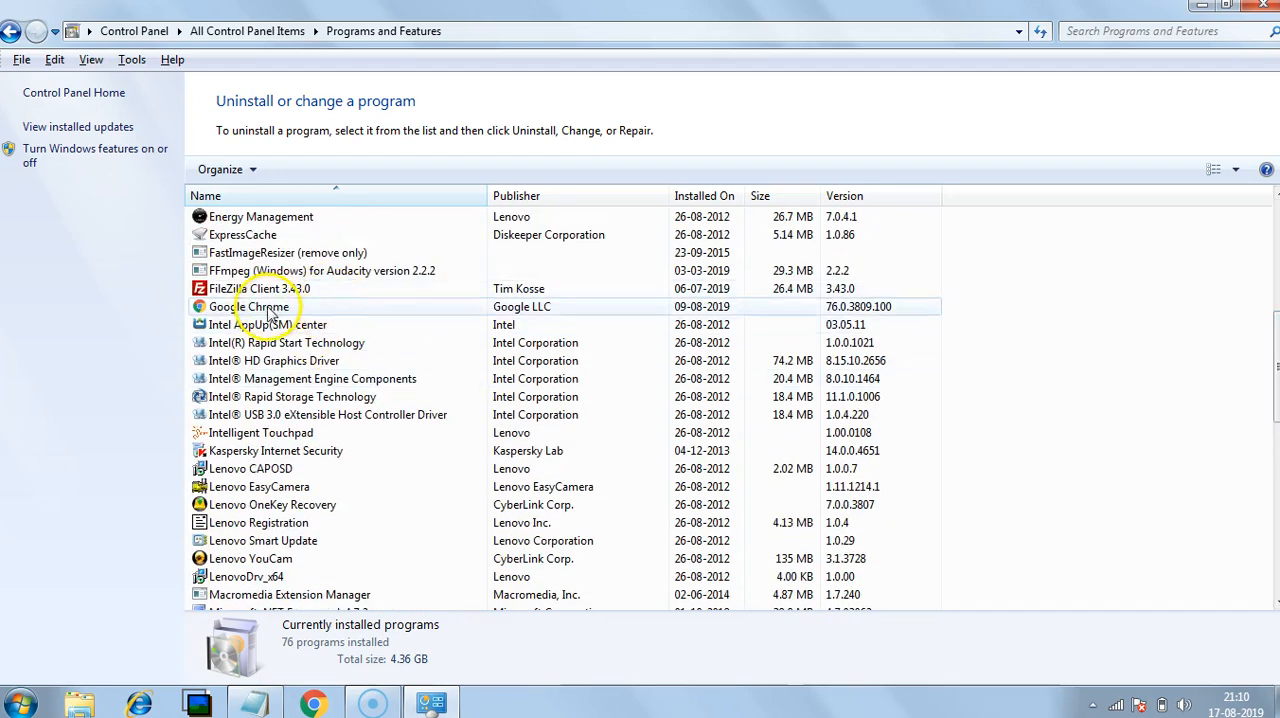
left_click(260, 308)
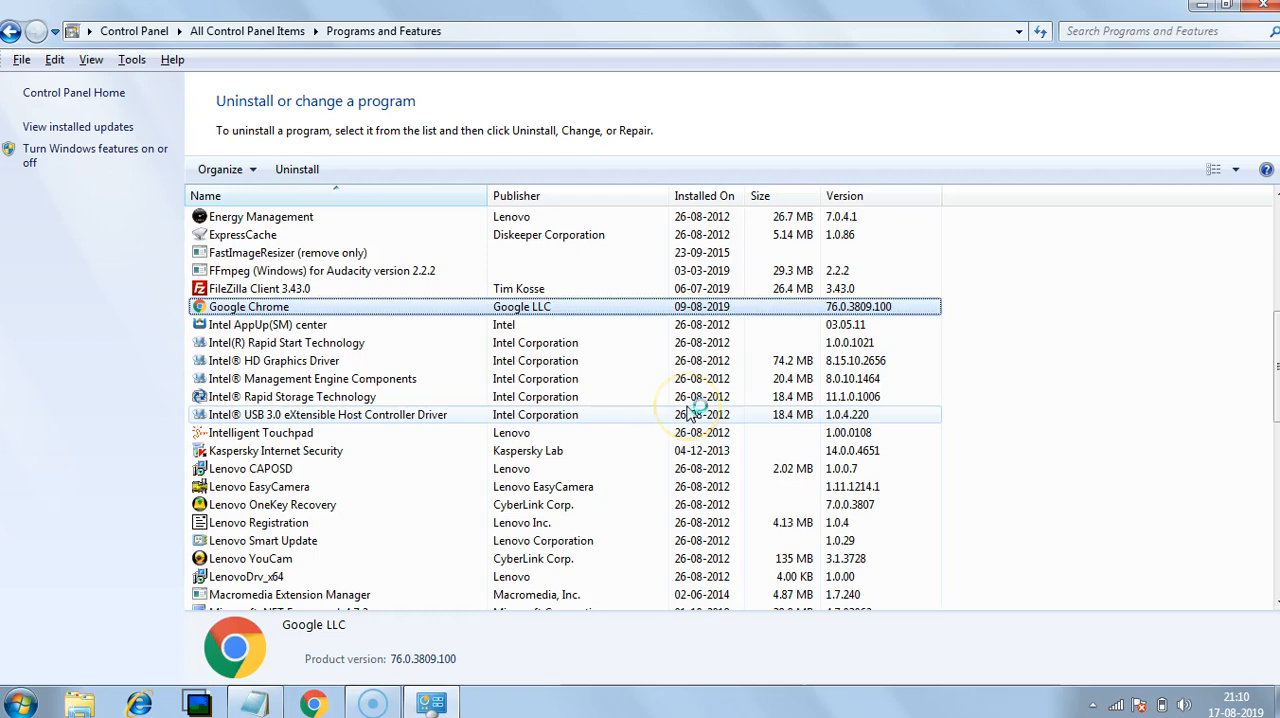
left_click(296, 168)
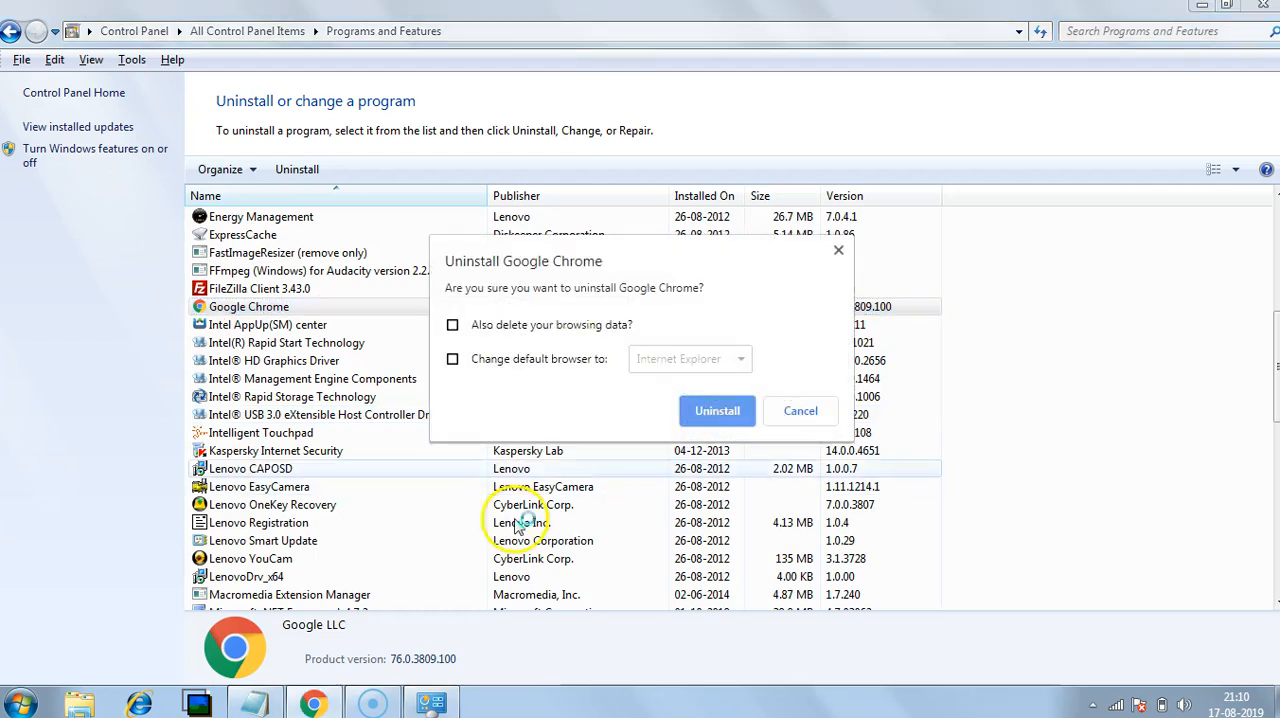
mouse_move(624, 340)
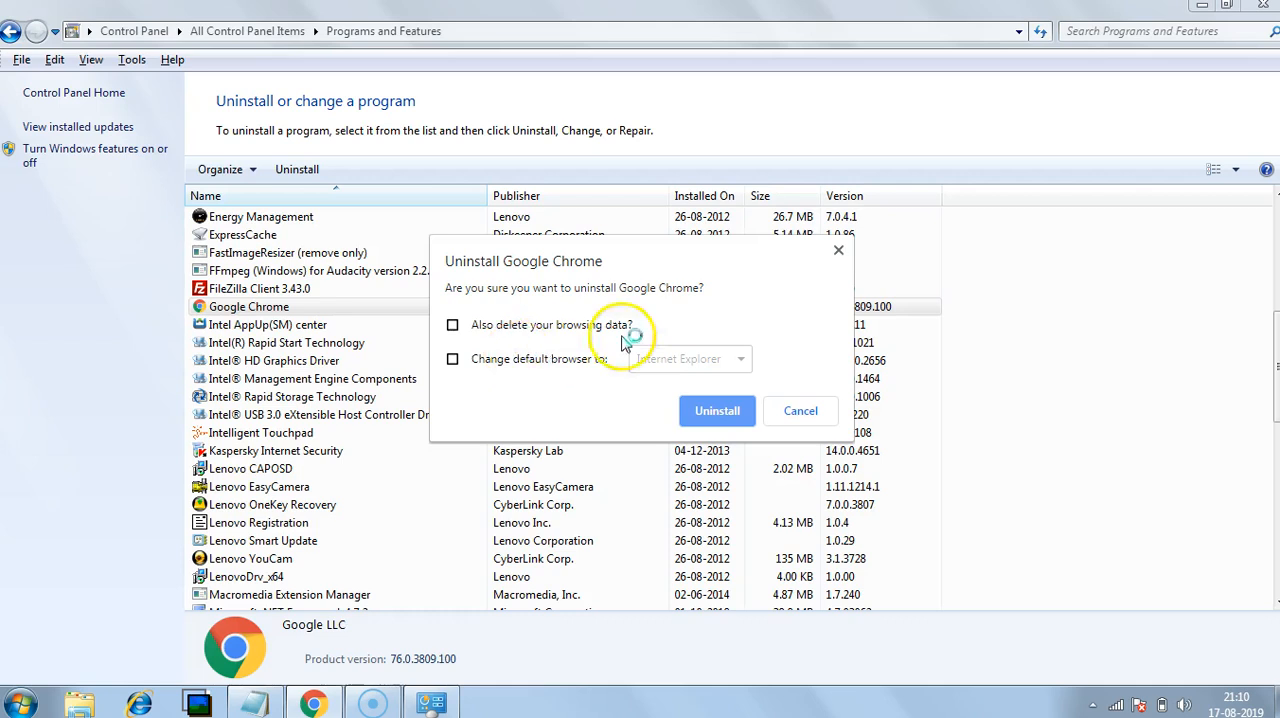
left_click(452, 324)
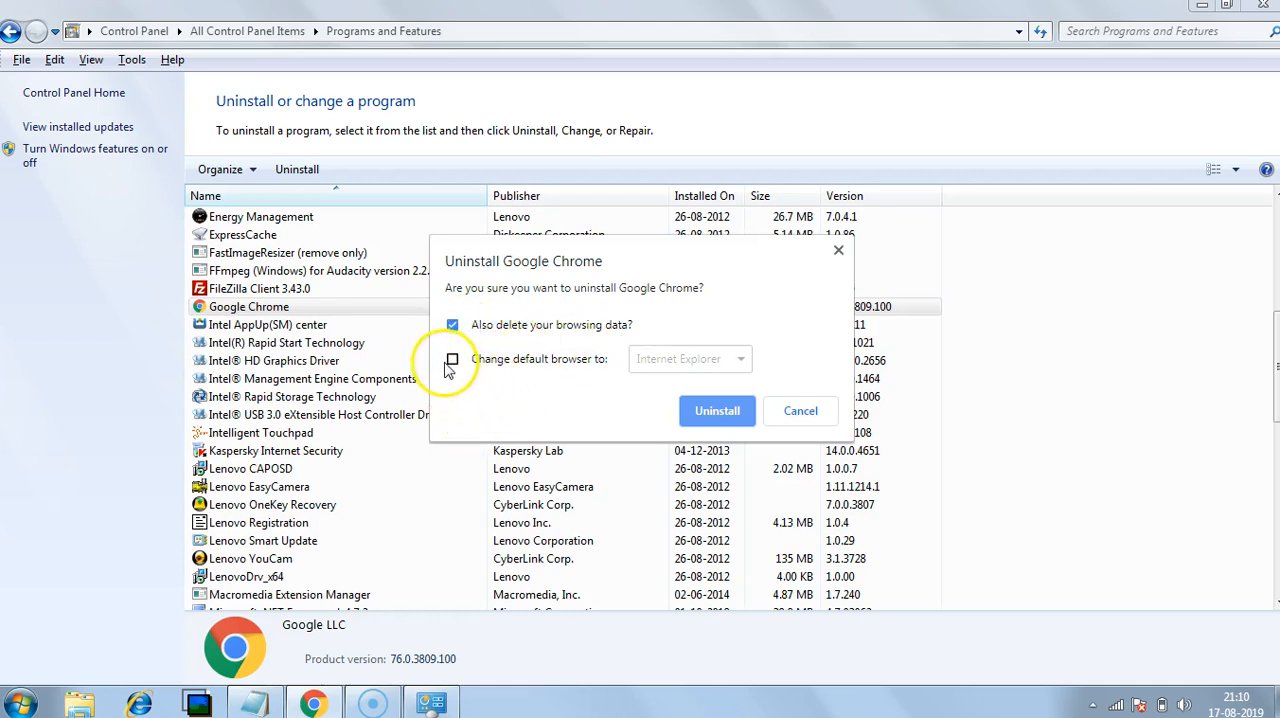
mouse_move(688, 390)
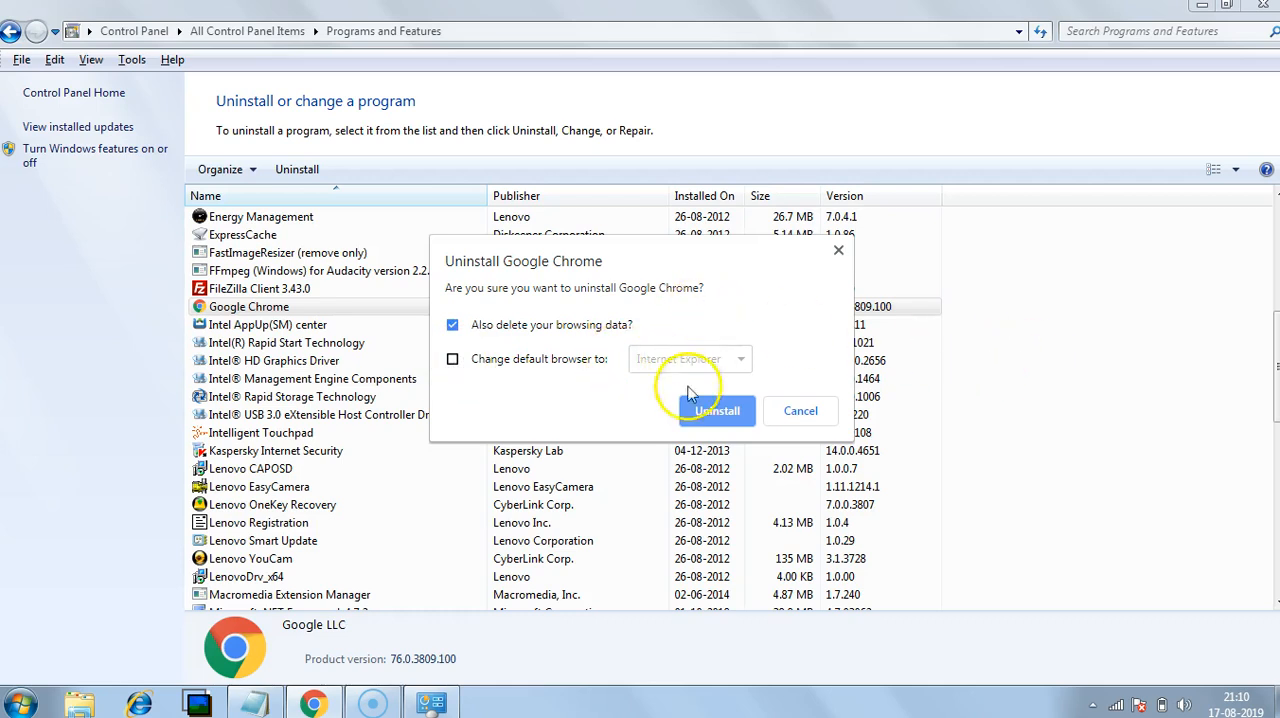
Confirm Chrome's removal; a second uninstall attempt shows the wait-until-finished notice
left_click(800, 410)
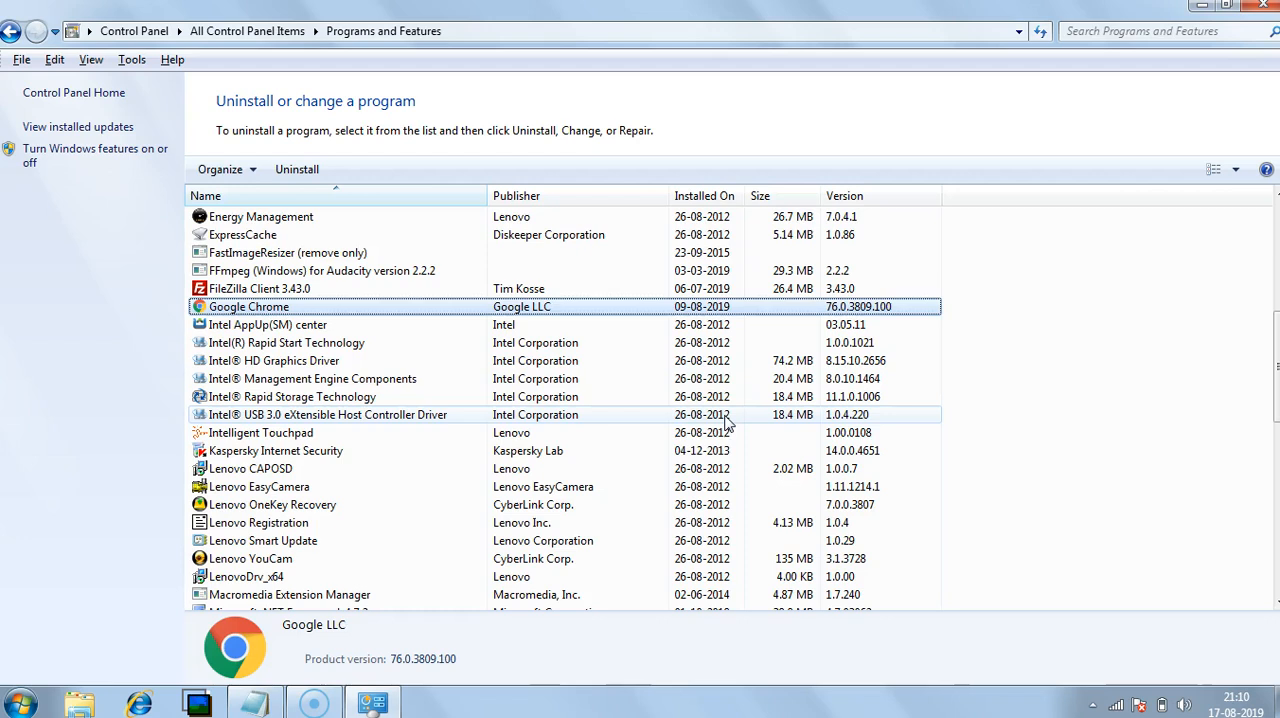
mouse_move(496, 308)
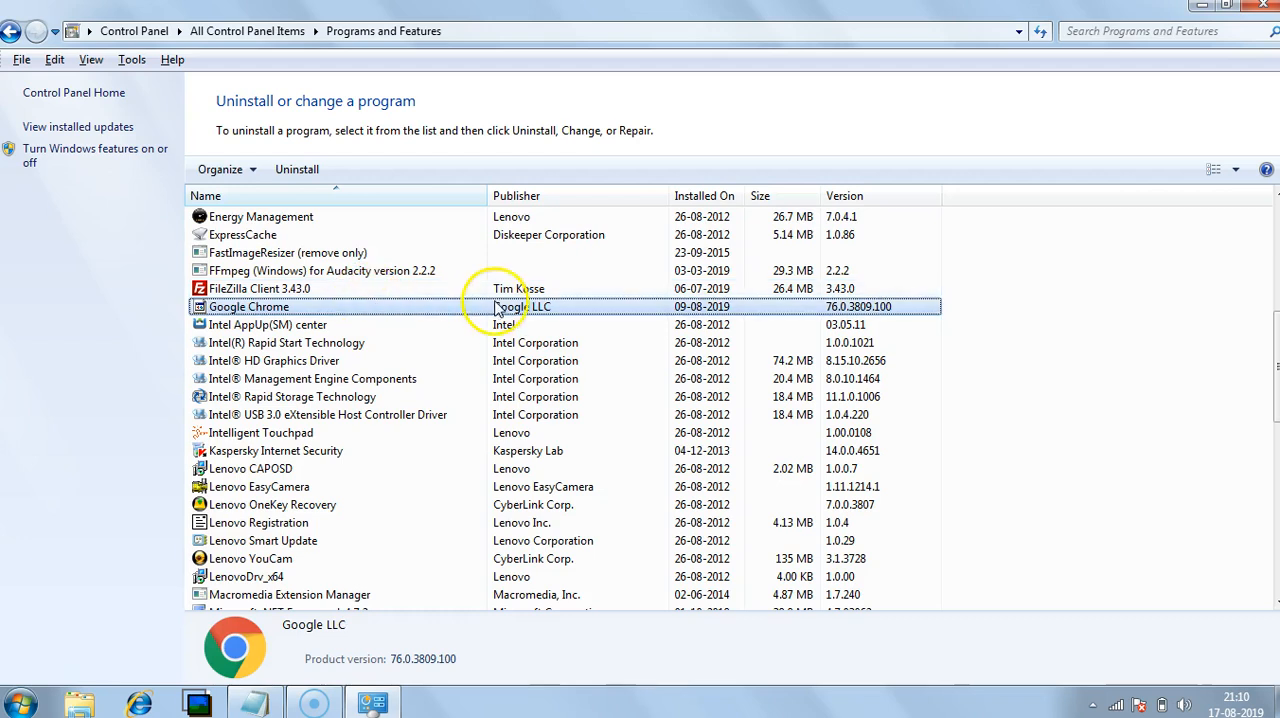
mouse_move(610, 322)
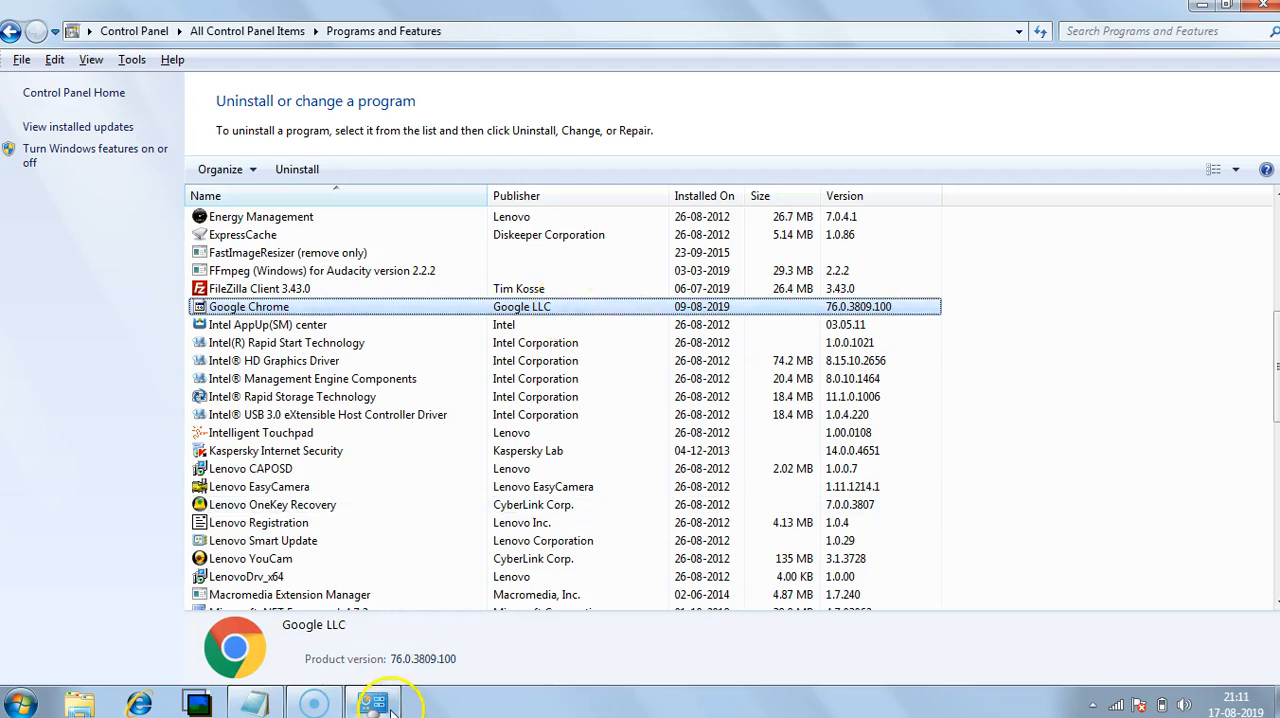
mouse_move(650, 342)
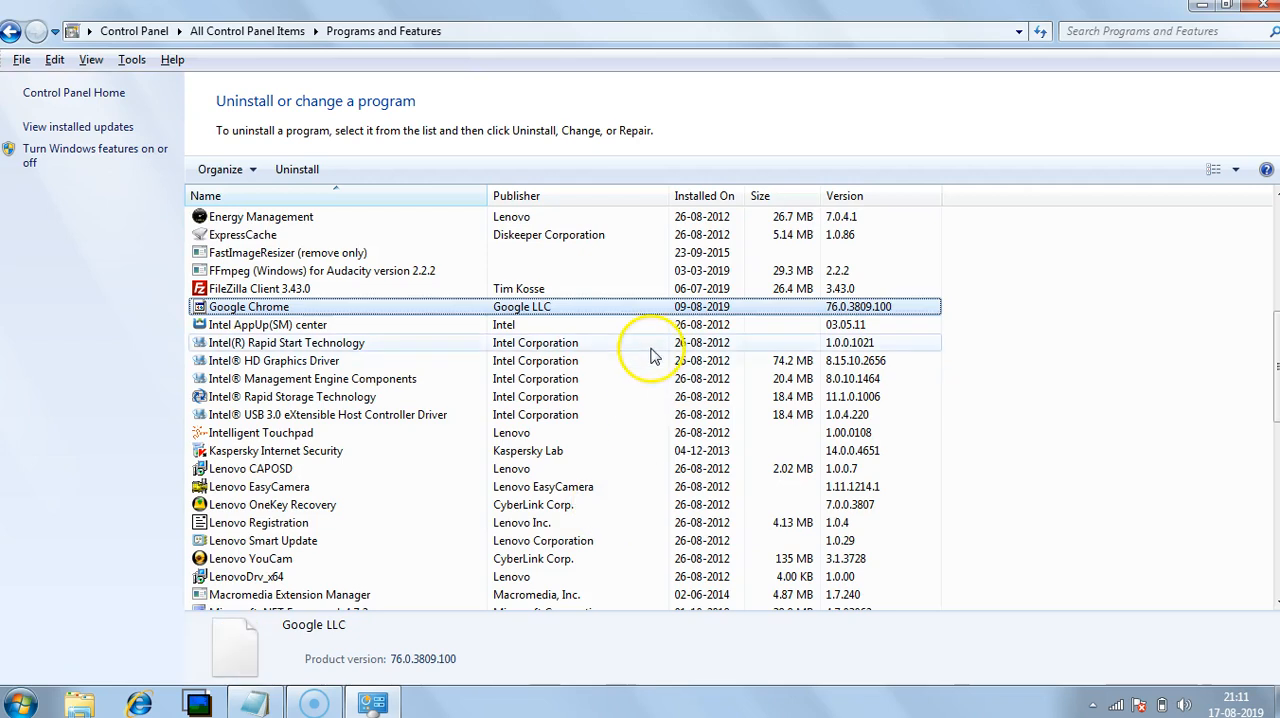
mouse_move(404, 496)
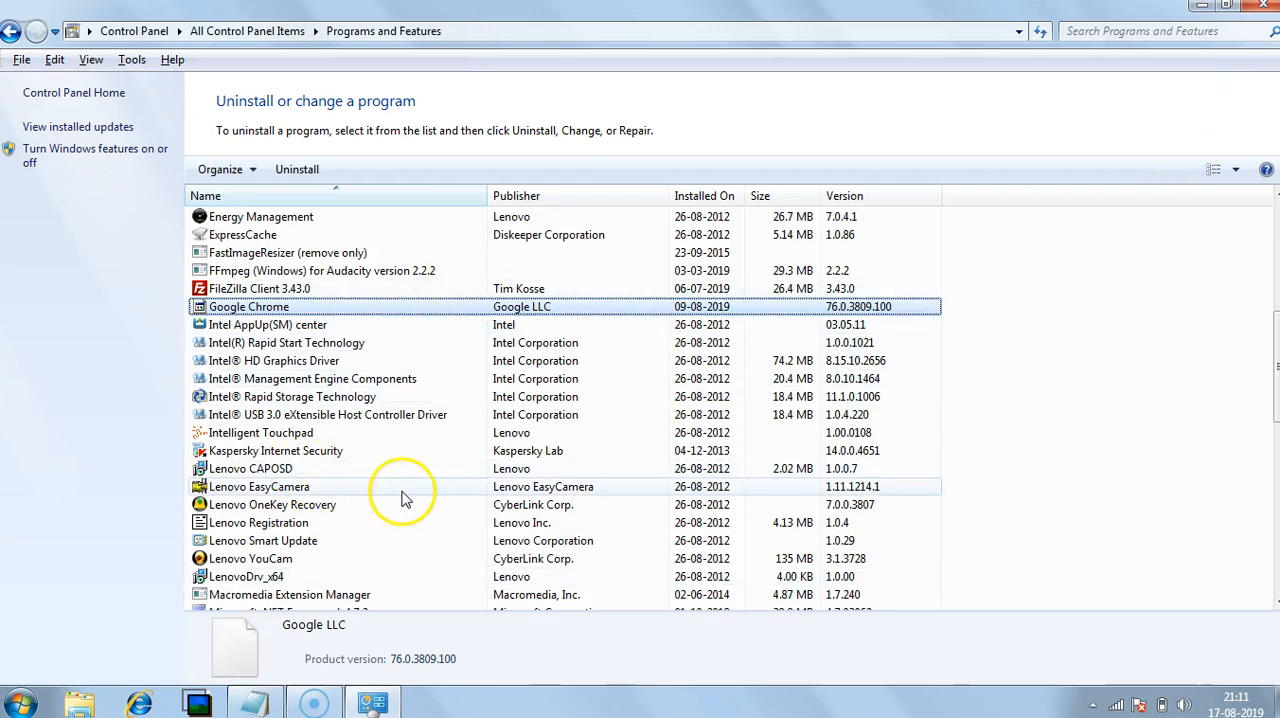
mouse_move(510, 318)
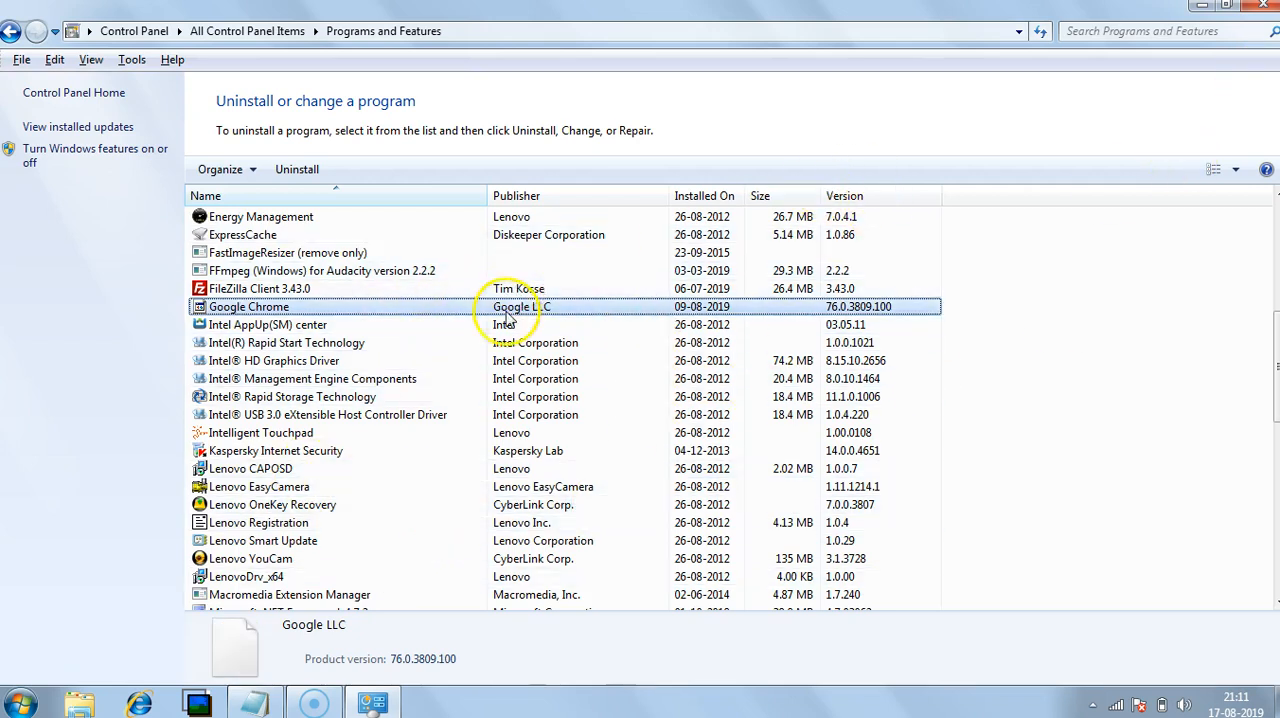
left_click(296, 168)
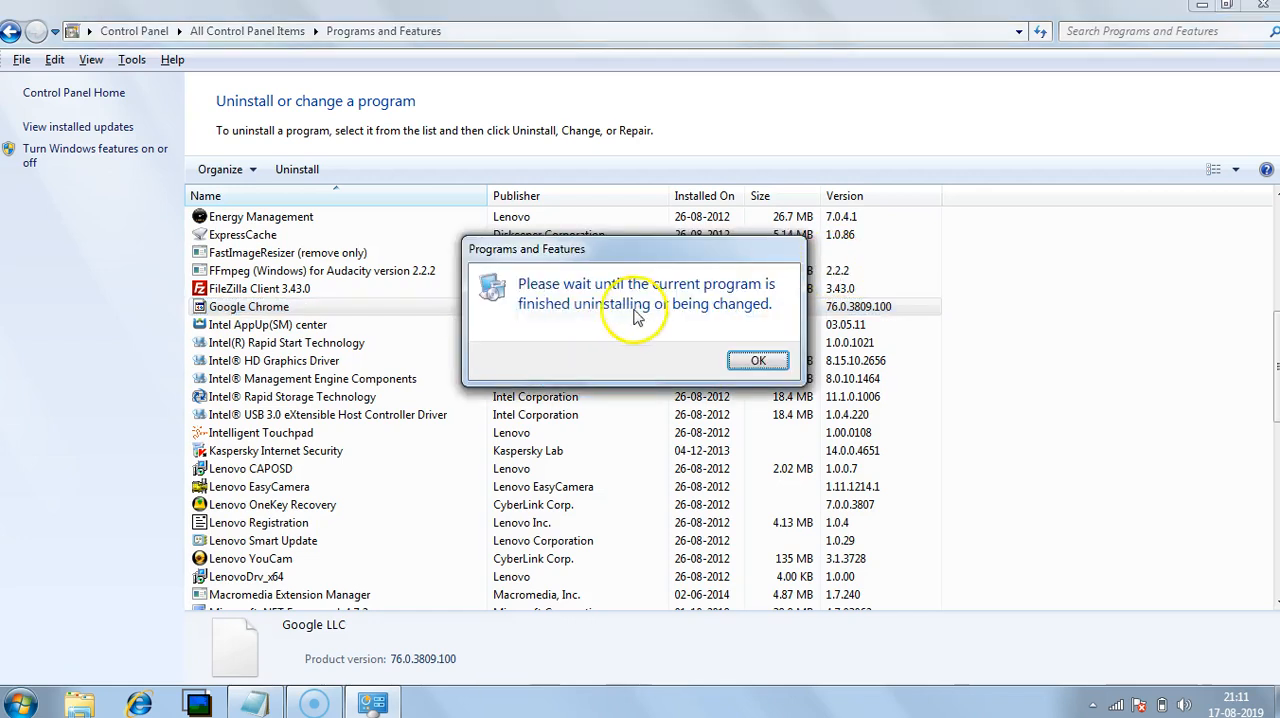
mouse_move(704, 304)
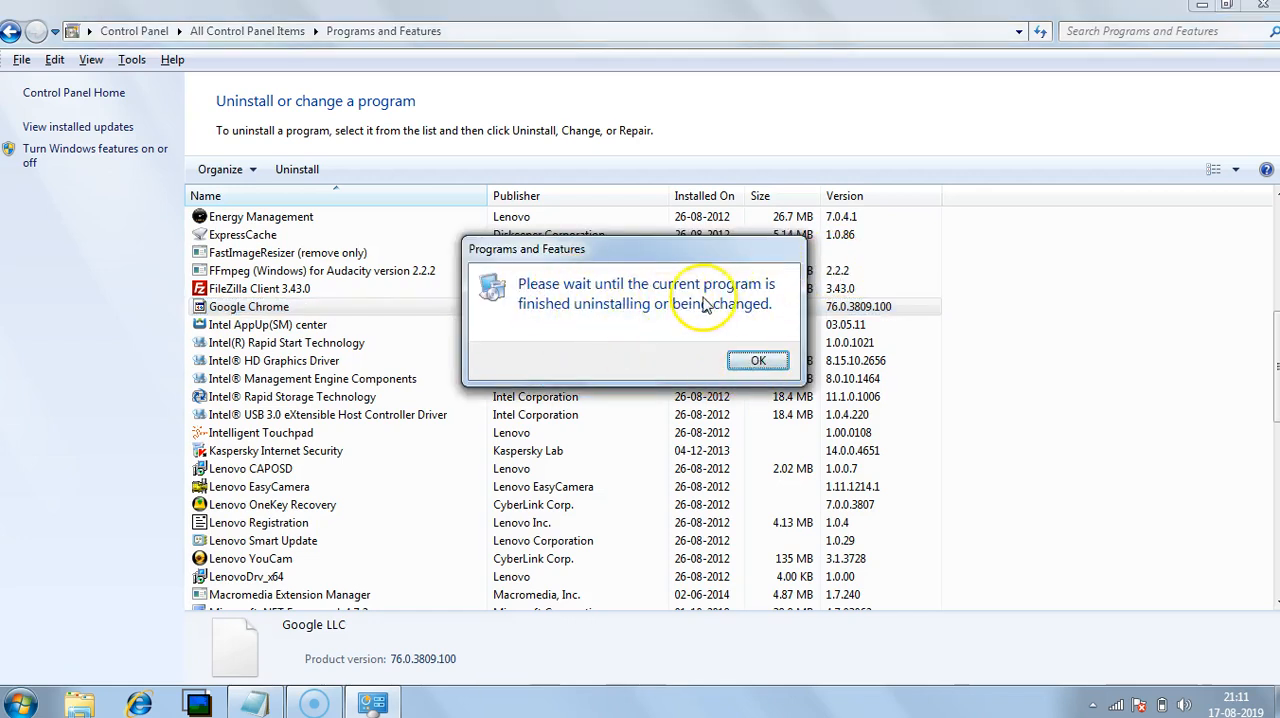
mouse_move(696, 318)
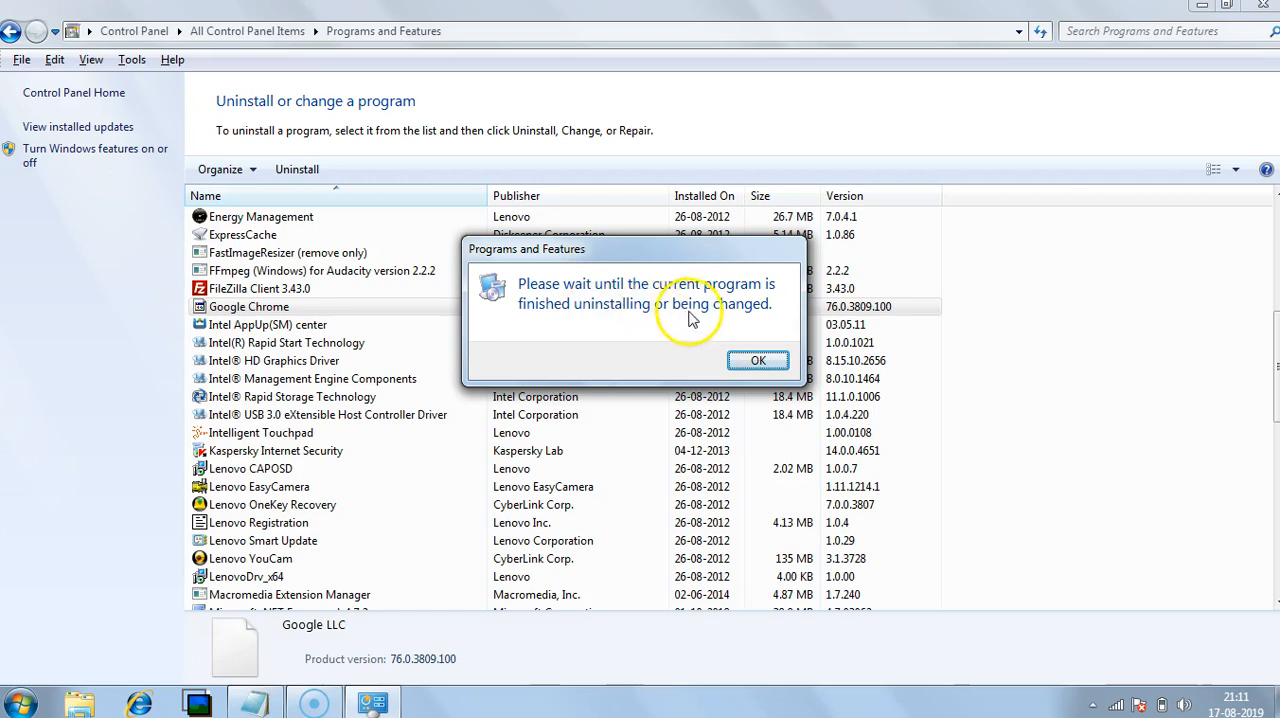
mouse_move(280, 324)
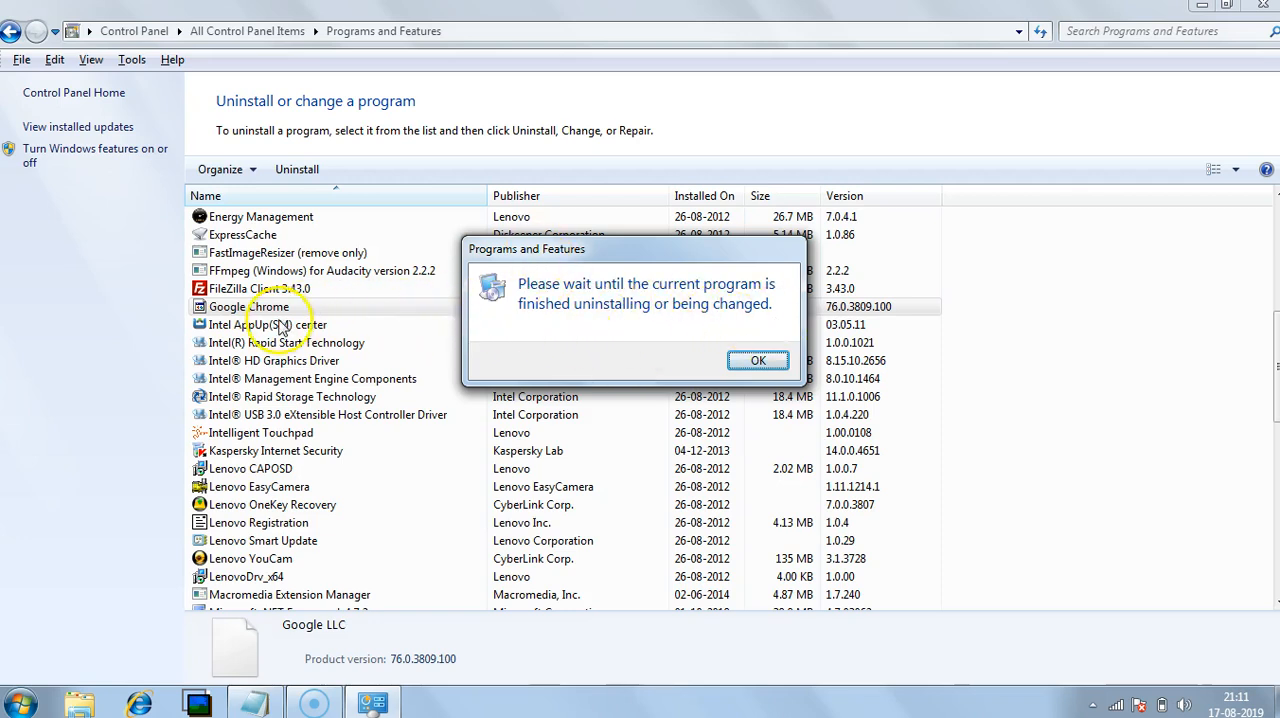
mouse_move(714, 320)
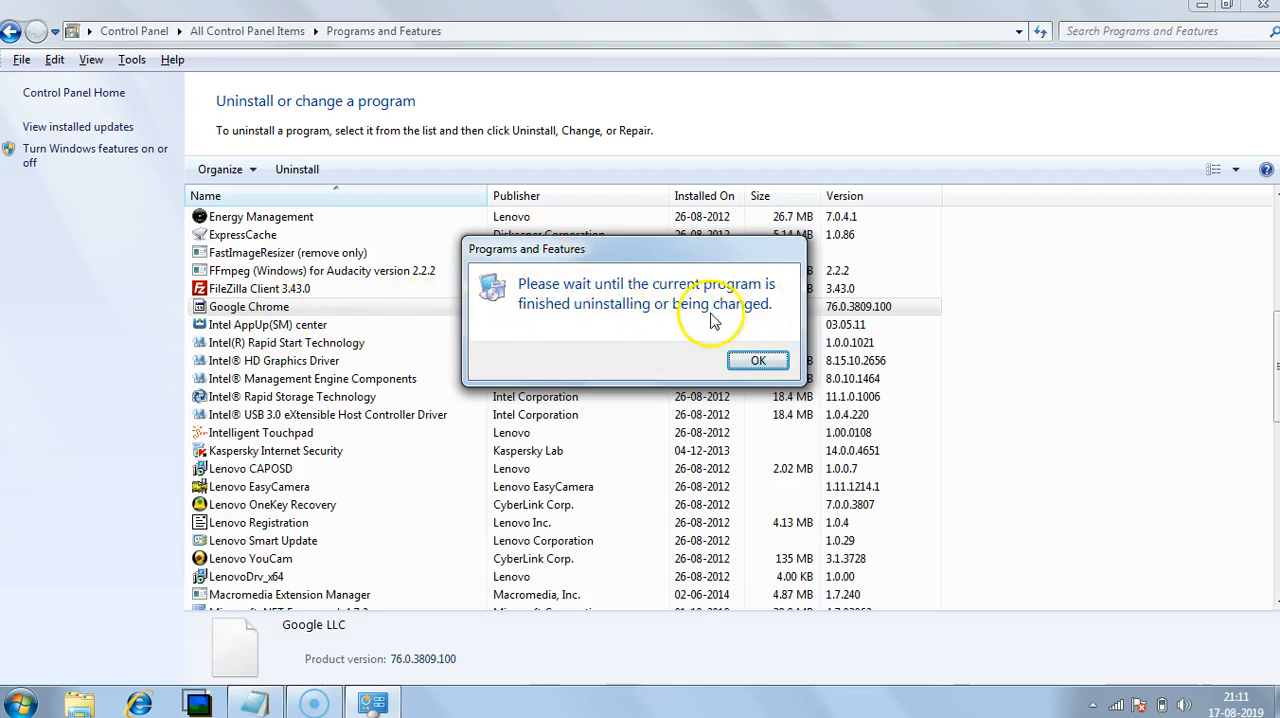
mouse_move(700, 420)
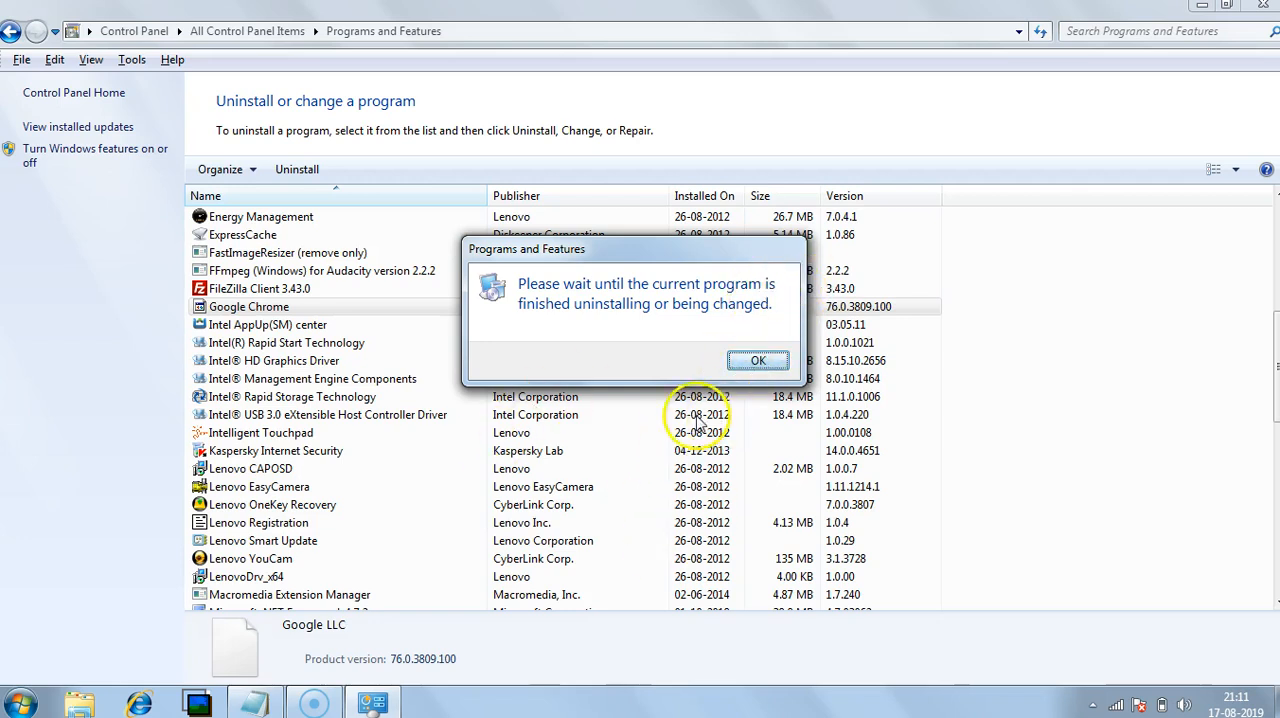